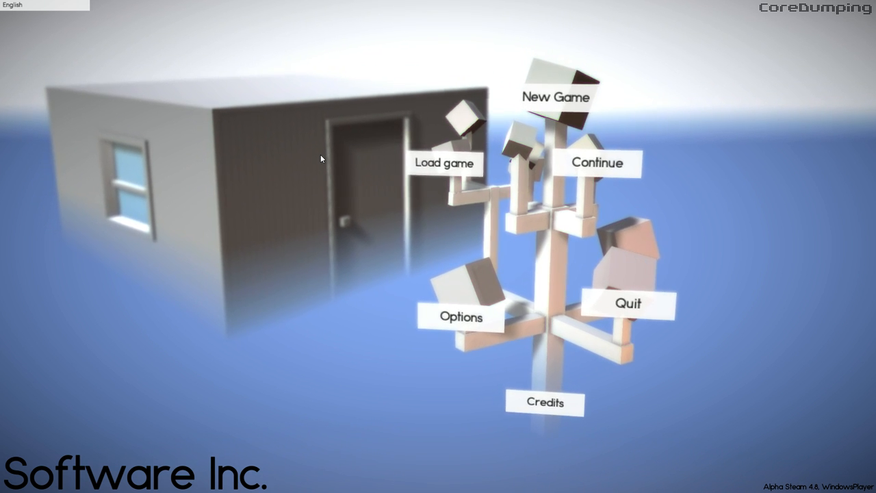
Step: Start a new game from the main menu to reach company and founder setup
left_click(557, 96)
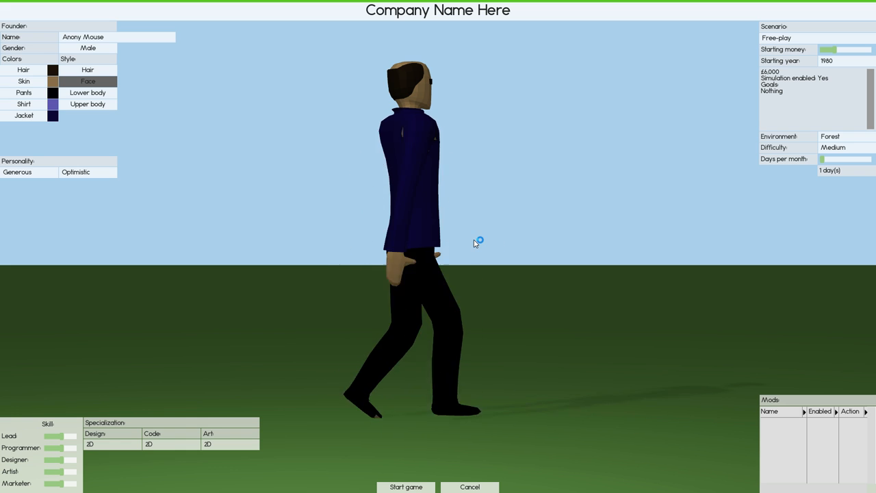
mouse_move(364, 65)
type("Orbital")
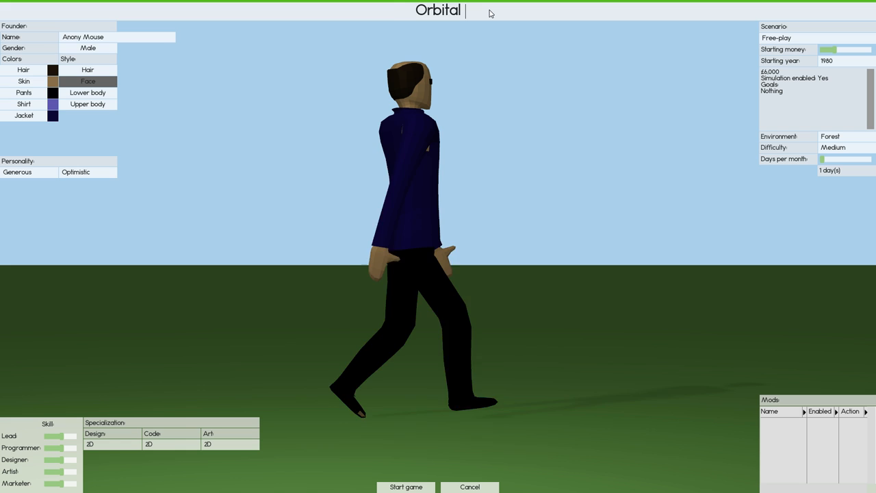
Step: Enter 'Orbital Potato Inc' as the company name and 'Orbital Potato' as the founder name
type("Po")
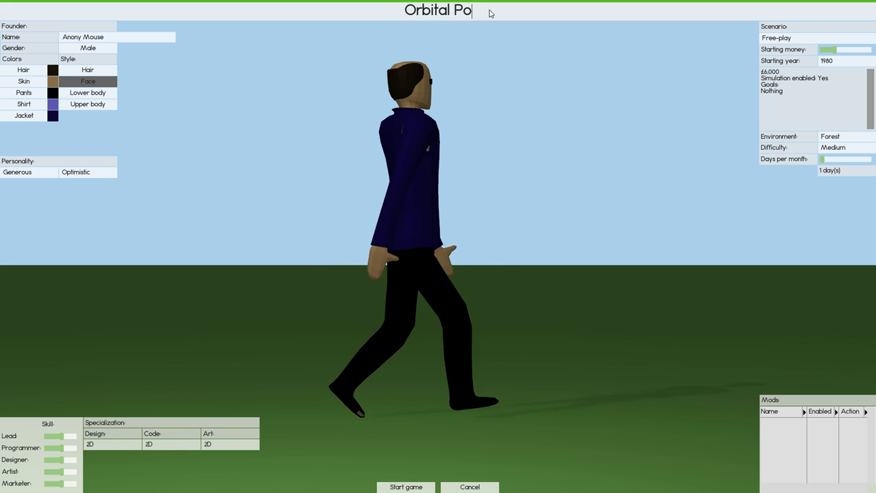
type("tato I")
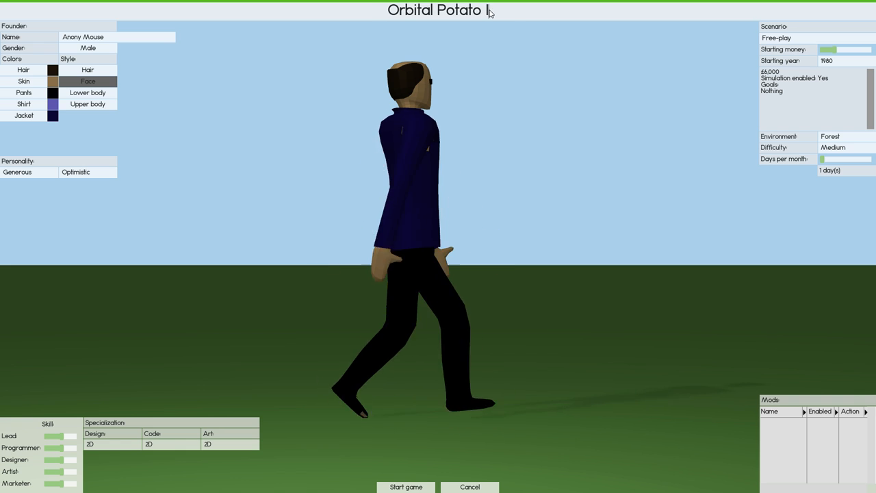
type("nc")
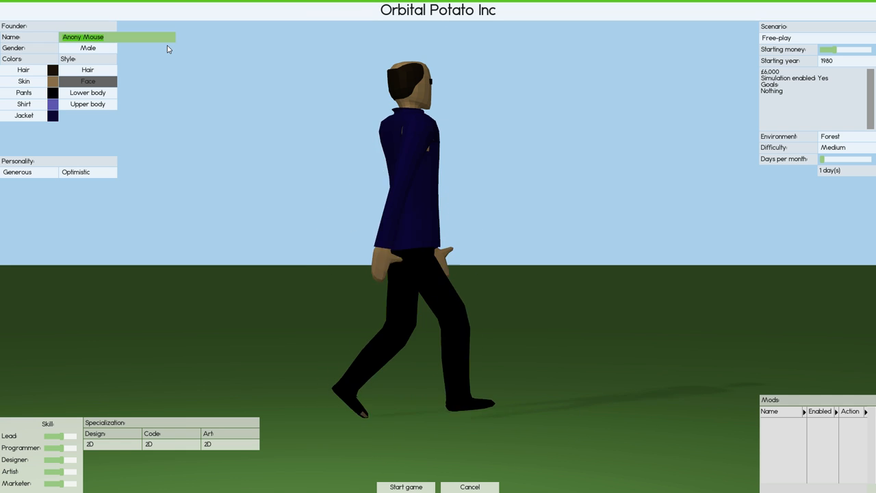
type("Orbital")
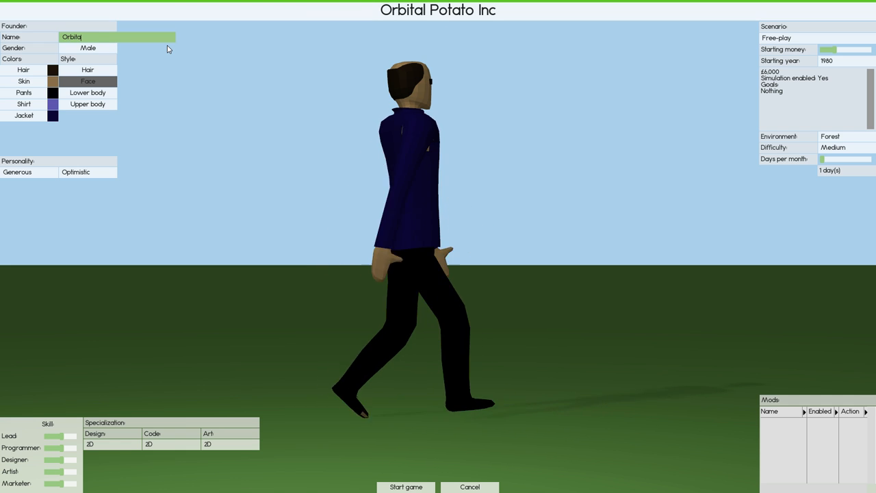
type("Potato")
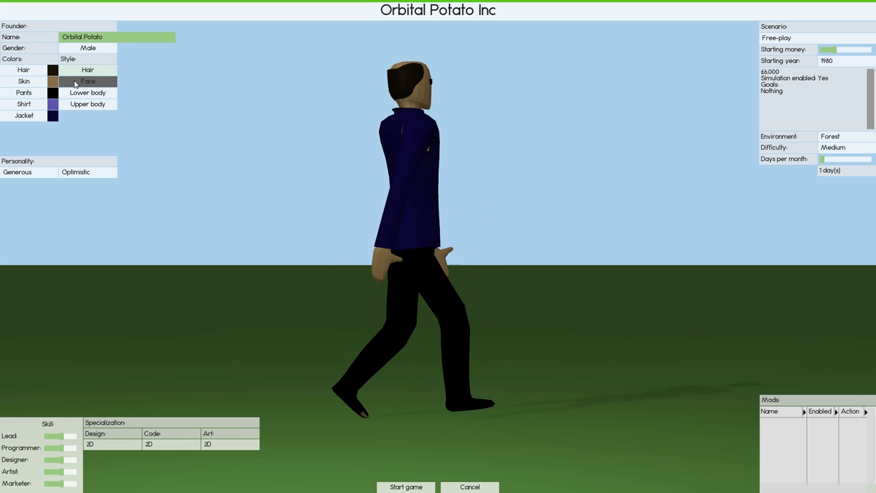
Step: Give the founder green skin, switch to pink shorts, and toggle the jacket off and back on
left_click(52, 70)
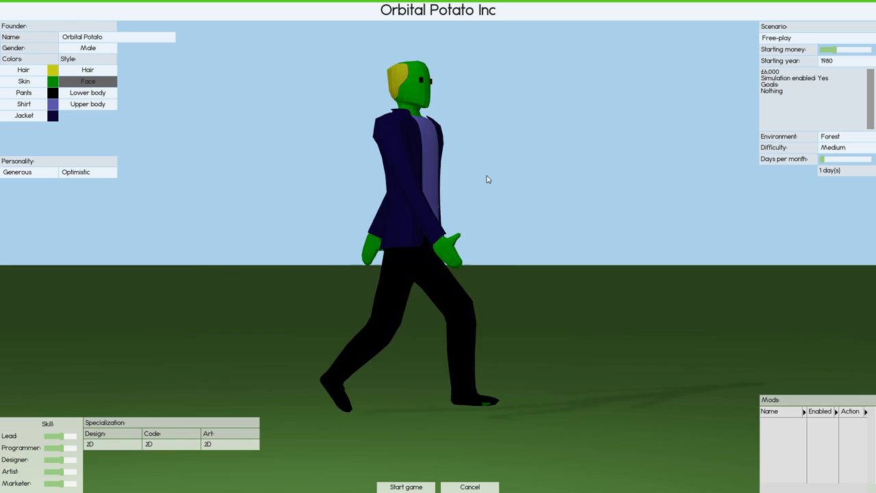
left_click(88, 93)
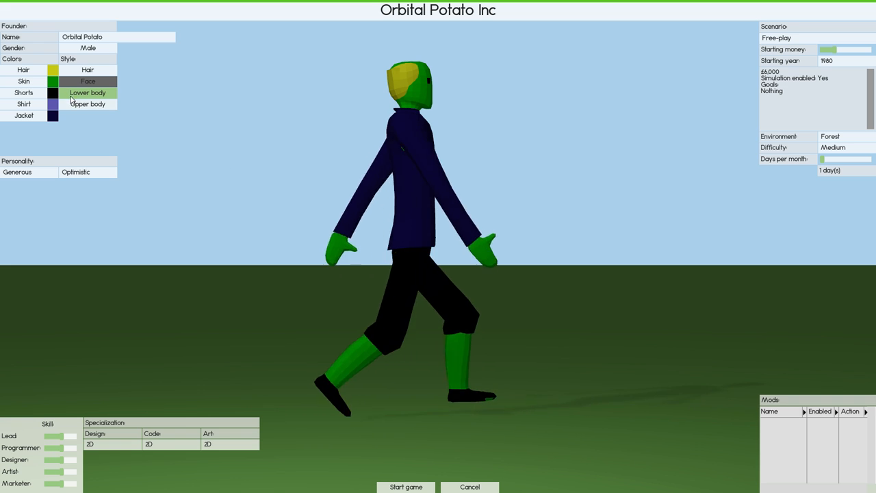
left_click(88, 80)
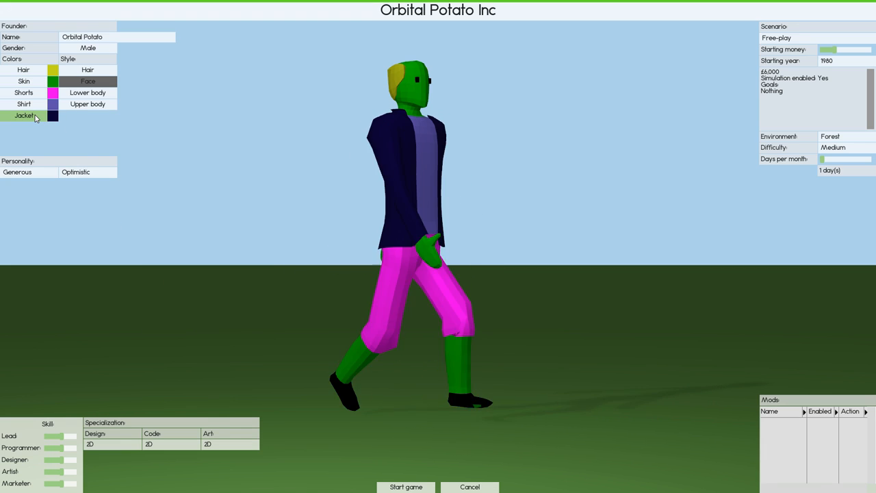
left_click(88, 104)
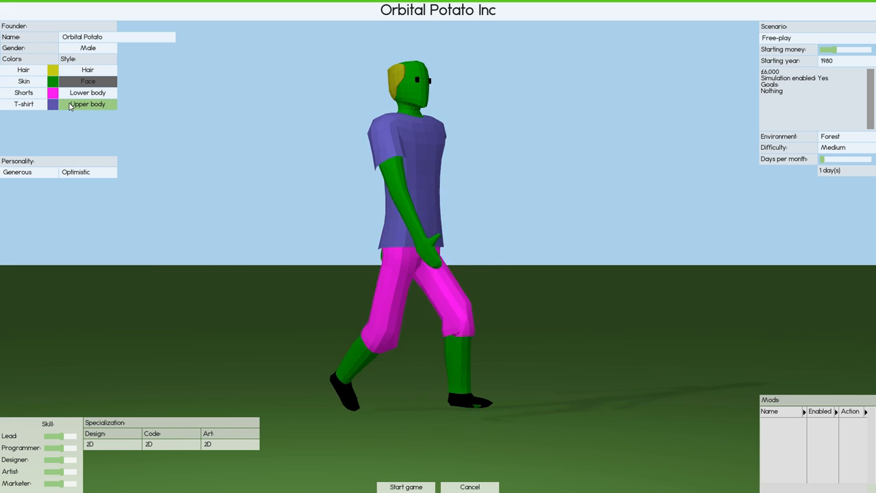
left_click(87, 105)
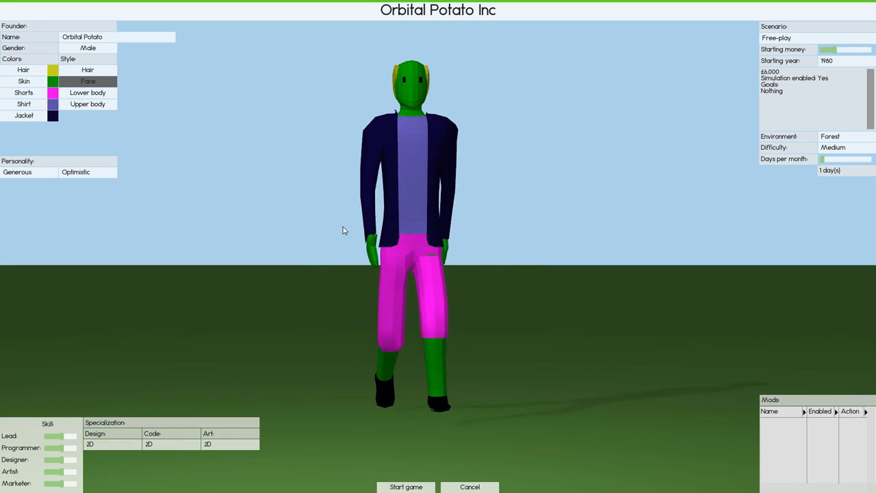
mouse_move(88, 406)
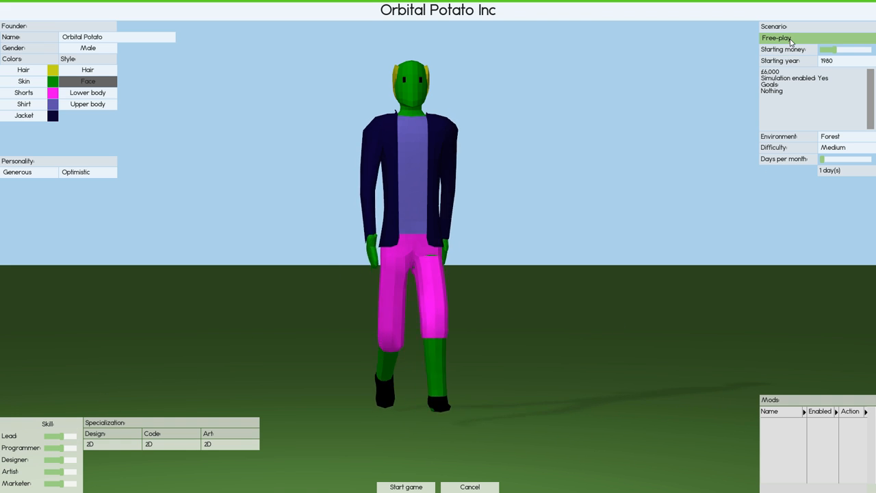
left_click(816, 39)
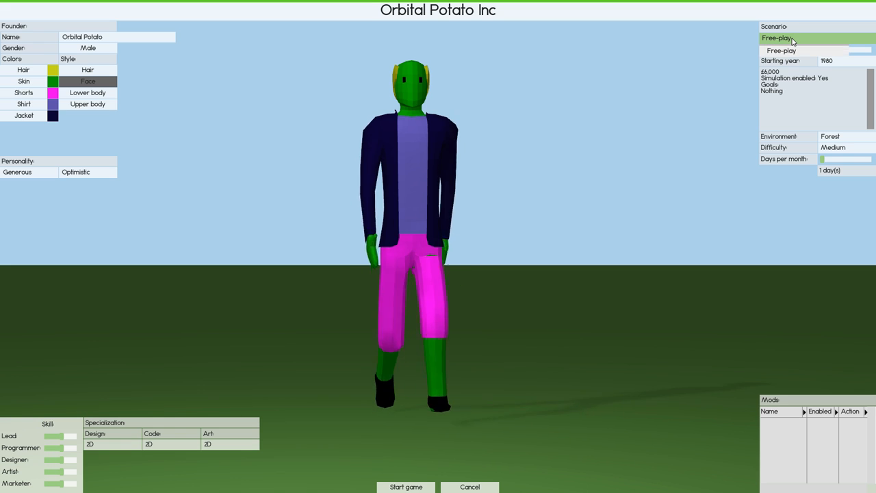
left_click(777, 38)
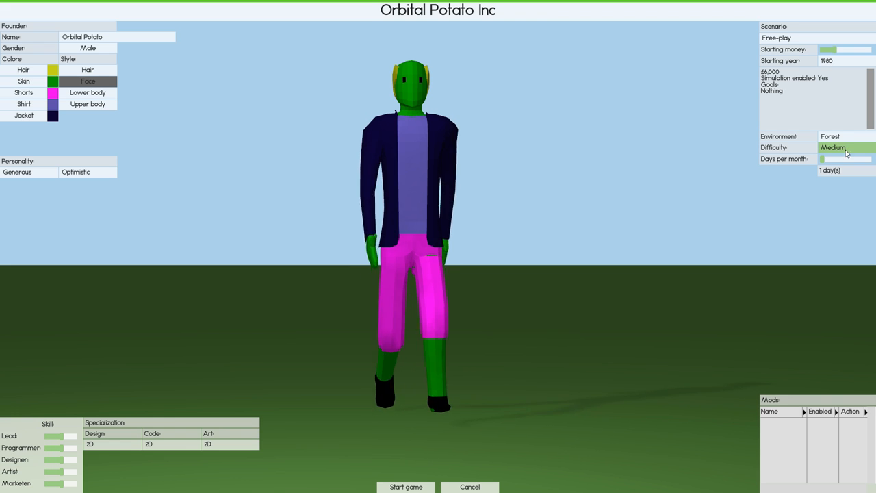
left_click(824, 159)
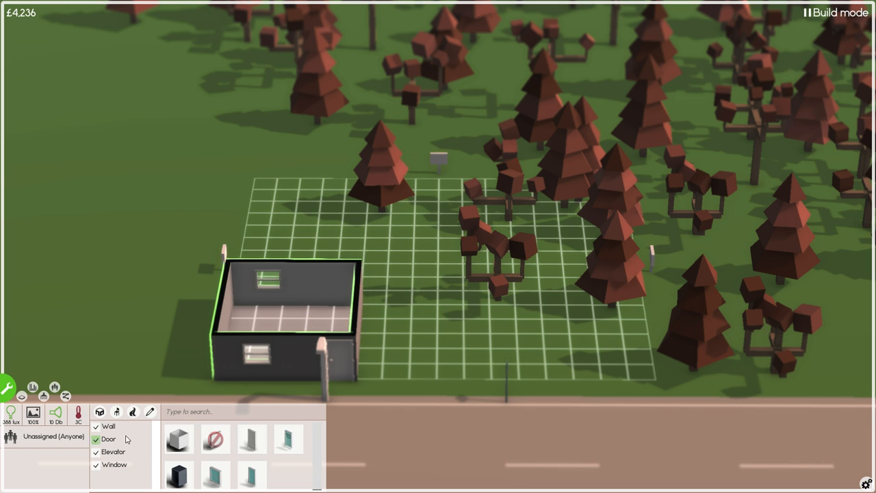
Step: Finish the small room and switch the build panel to the furniture category
left_click(96, 438)
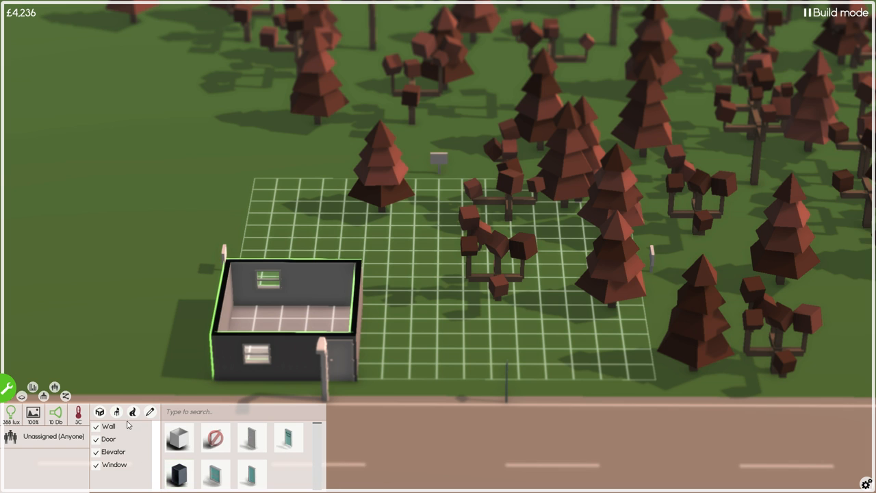
left_click(116, 410)
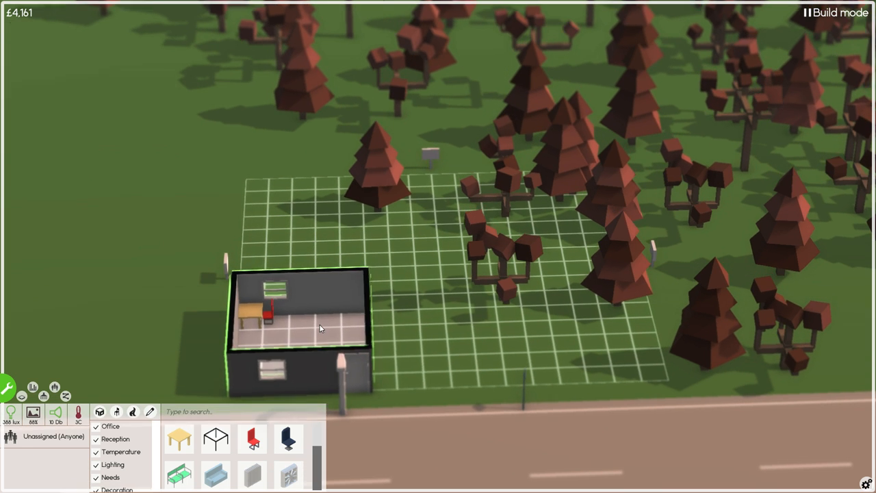
Step: Place a desk and a red chair inside the small office
left_click(287, 473)
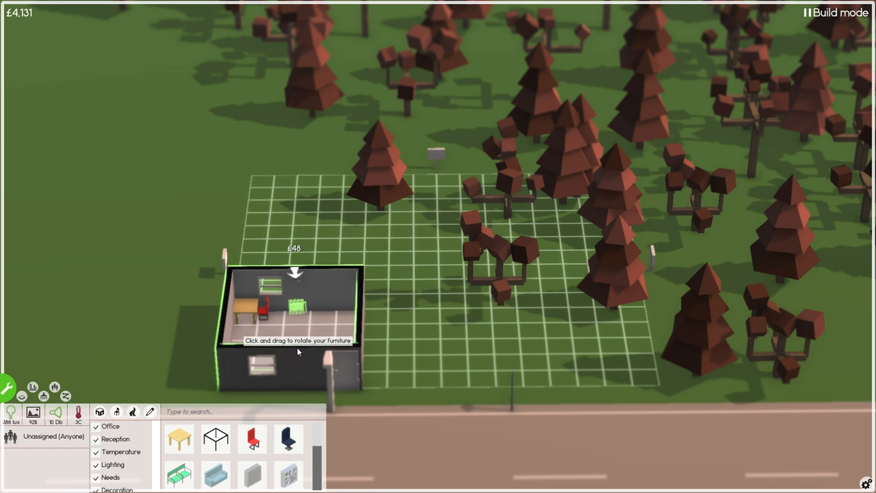
left_click(295, 307)
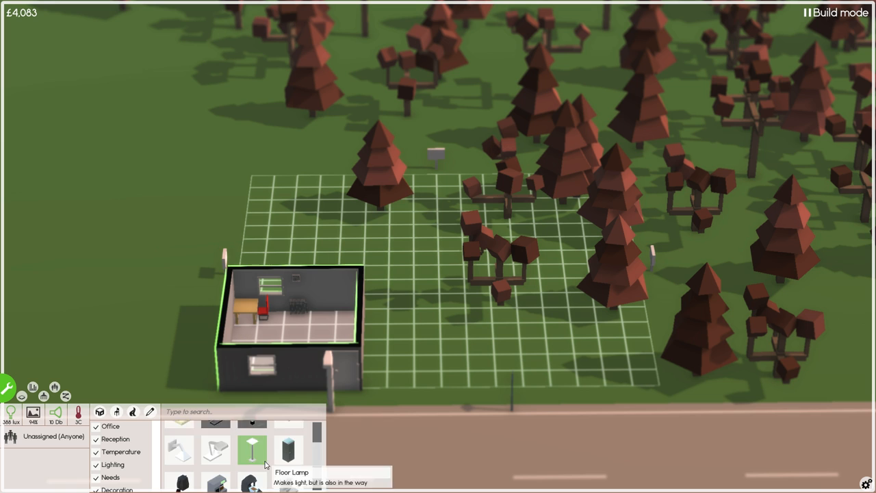
scroll("down", 3)
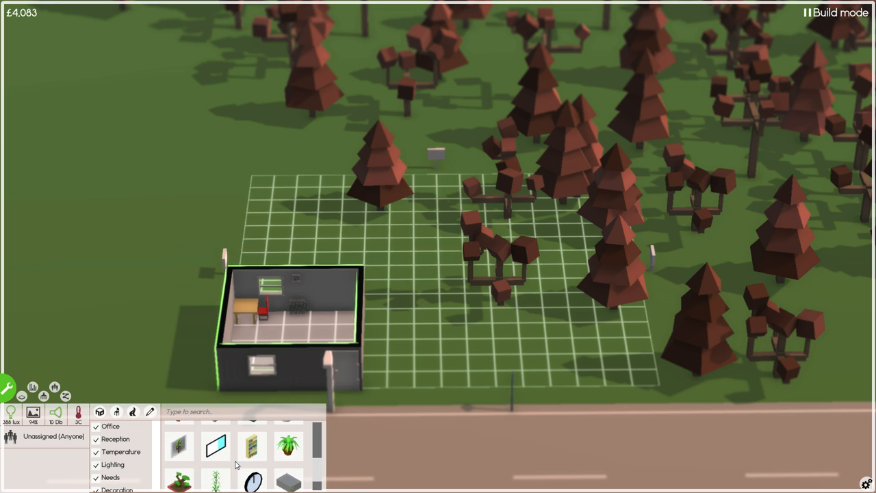
mouse_move(253, 457)
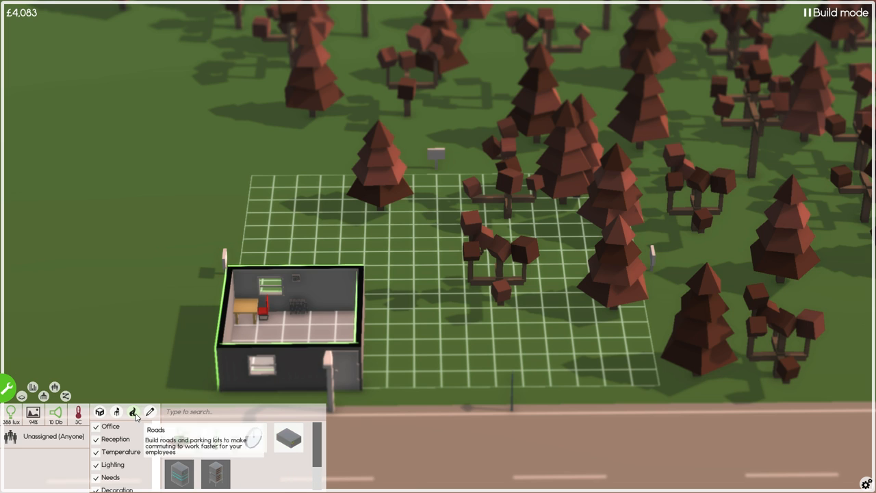
left_click(133, 411)
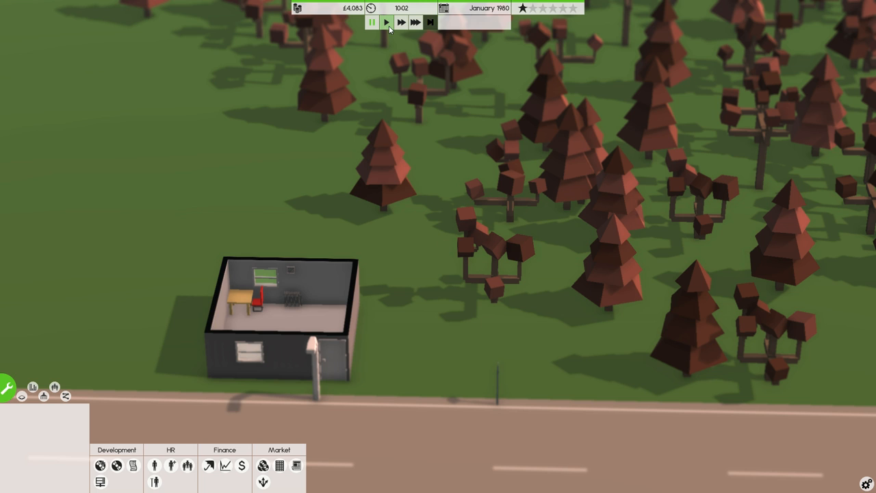
Step: Accept the CarDump small embedded system contract from the Contract work list and close it
left_click(132, 466)
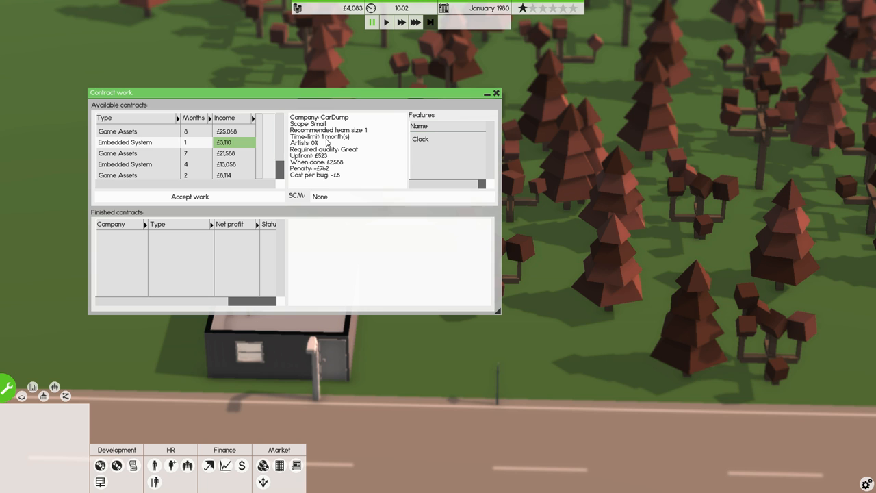
left_click(188, 197)
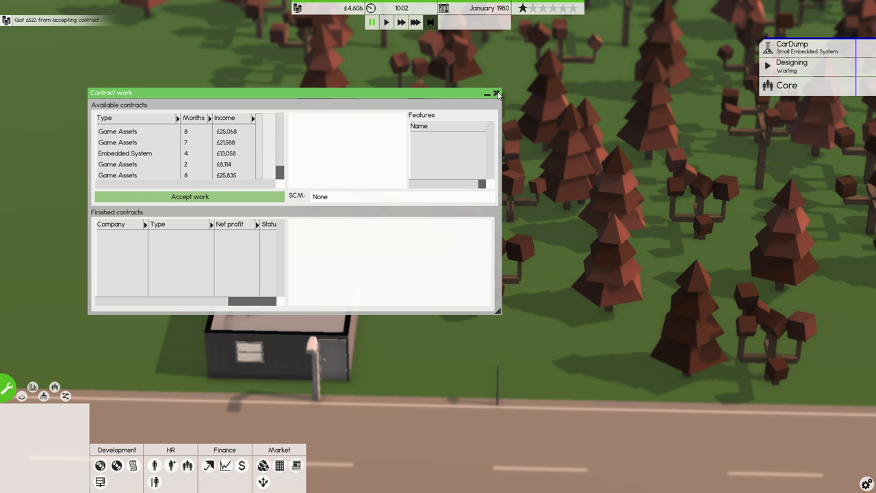
left_click(497, 93)
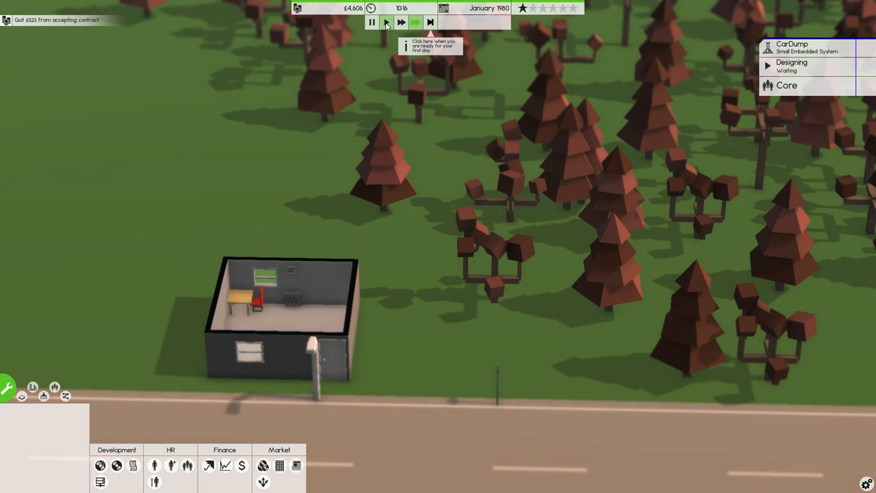
Step: Fast-forward the game clock through the night, then return to normal speed at morning
left_click(386, 22)
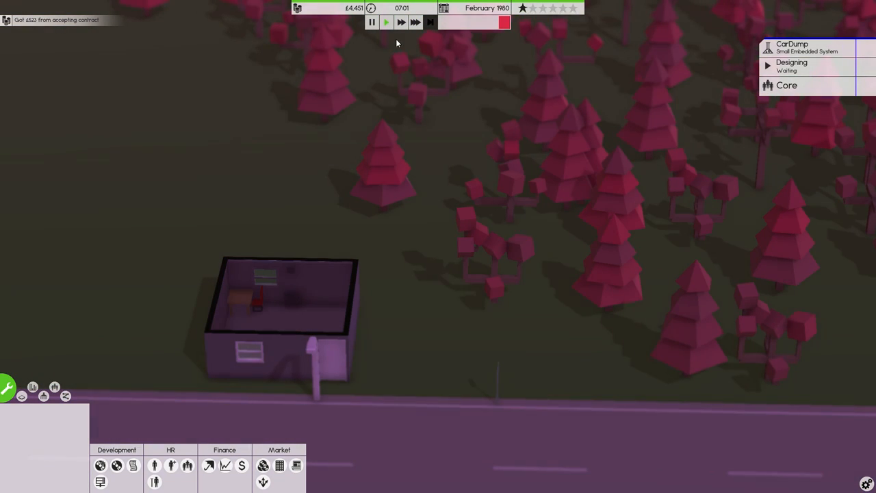
mouse_move(459, 55)
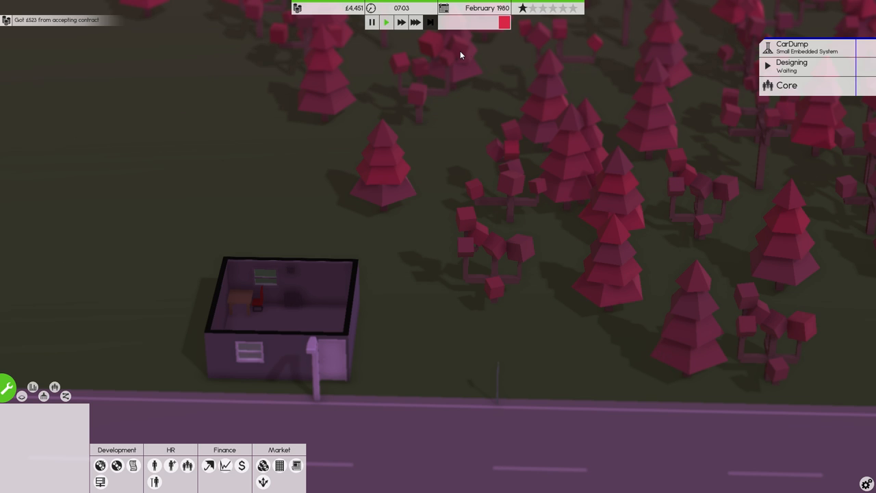
left_click(386, 22)
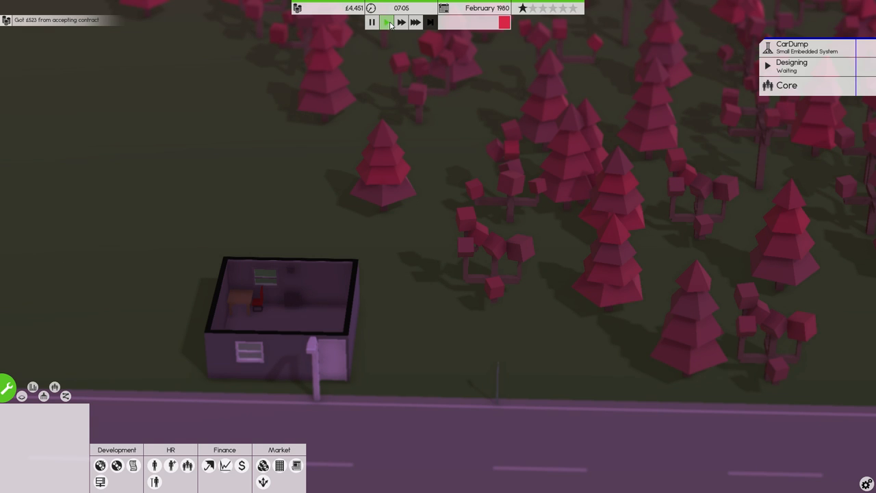
left_click(386, 22)
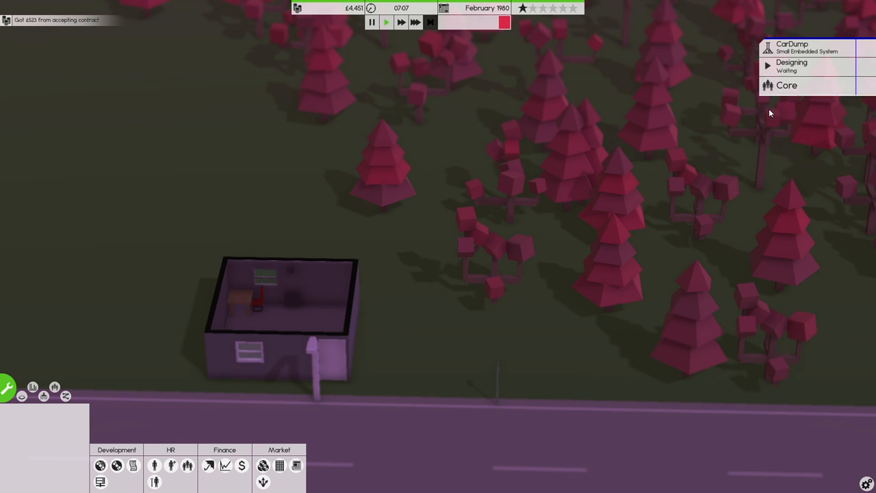
left_click(386, 21)
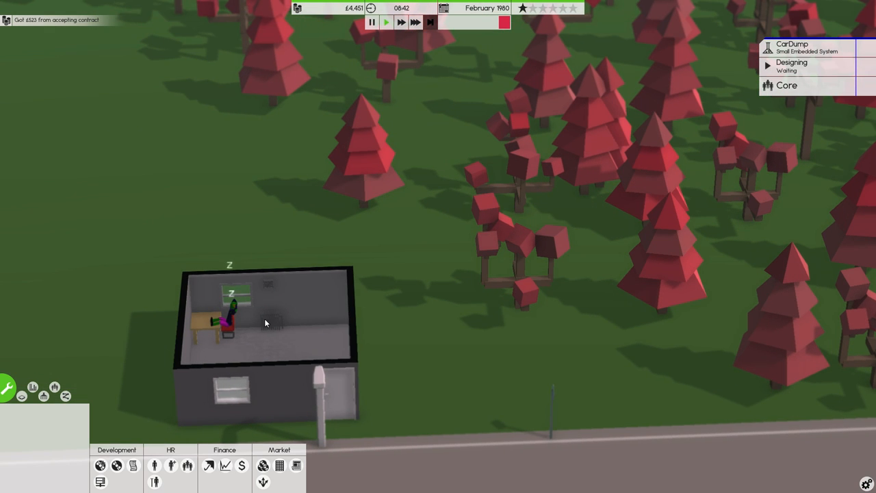
left_click(372, 22)
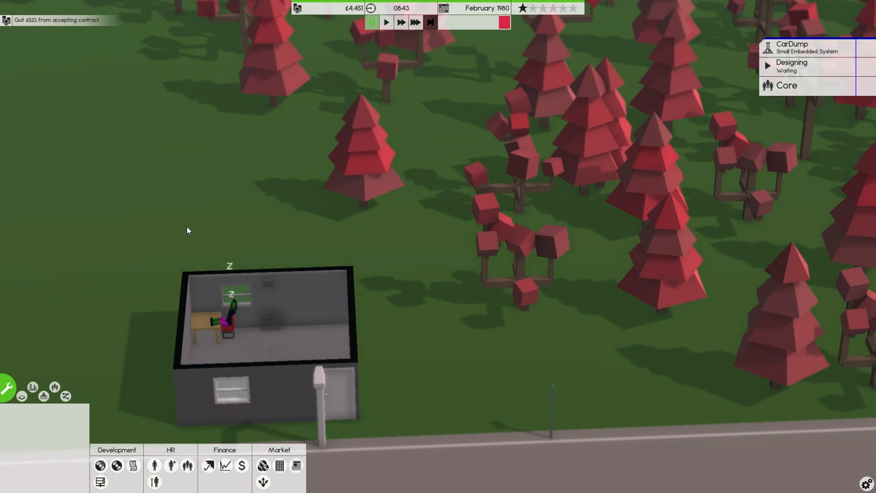
Step: Buy a £300 furnishing for the office in Build mode and resume the game clock
left_click(117, 410)
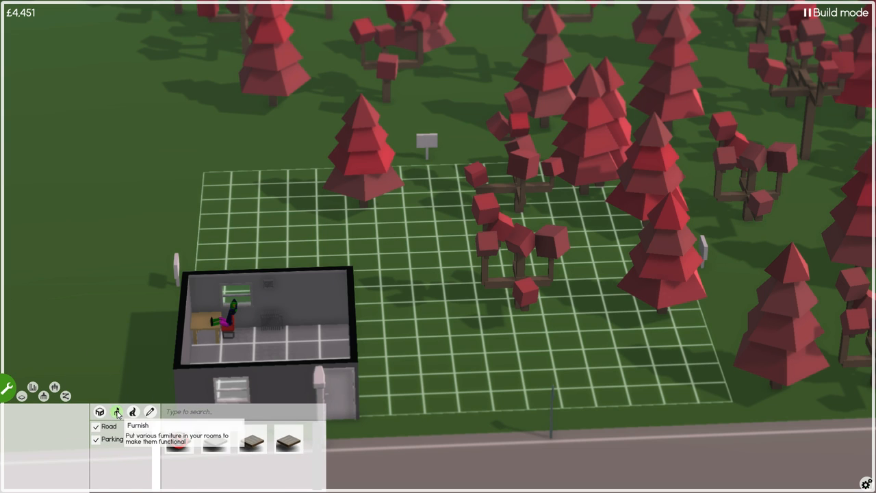
left_click(117, 410)
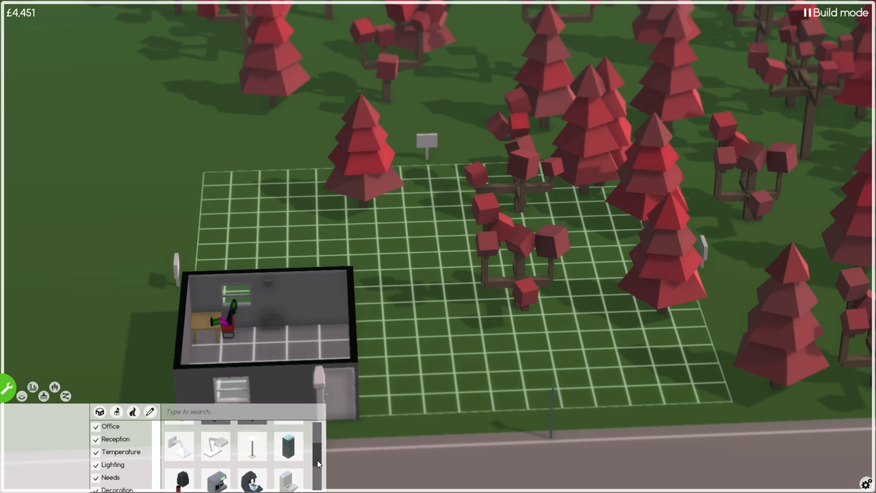
left_click(178, 438)
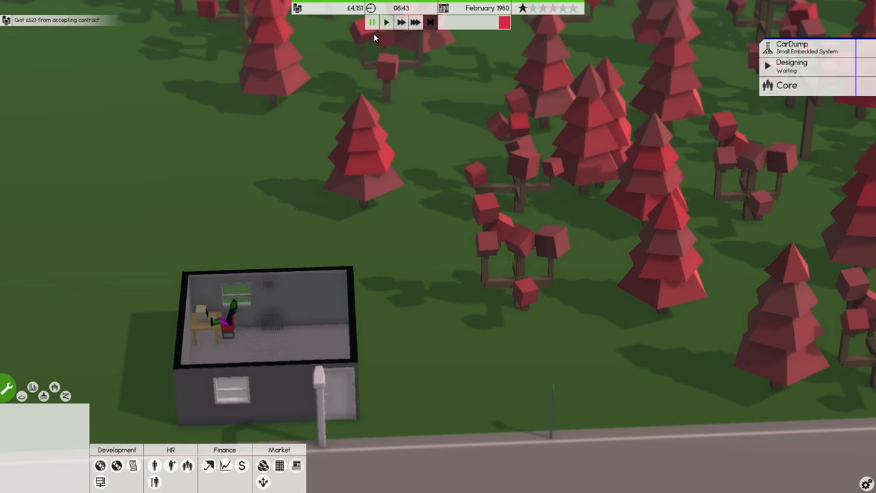
left_click(386, 22)
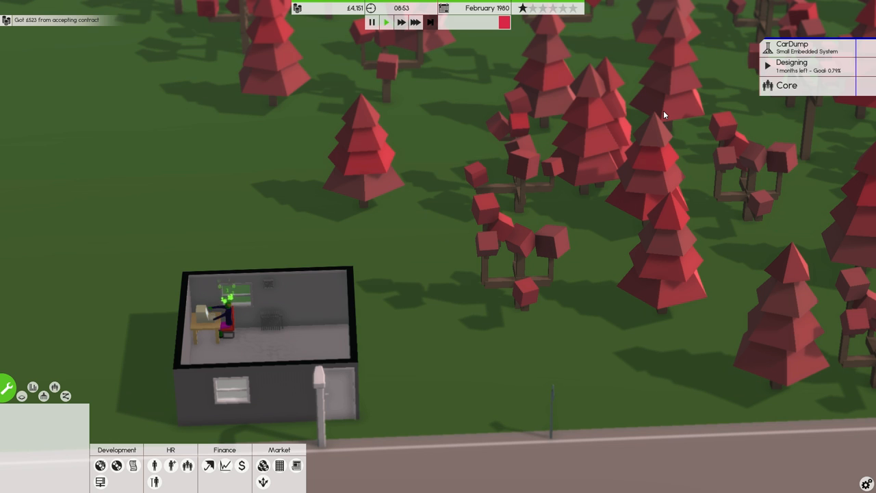
mouse_move(635, 83)
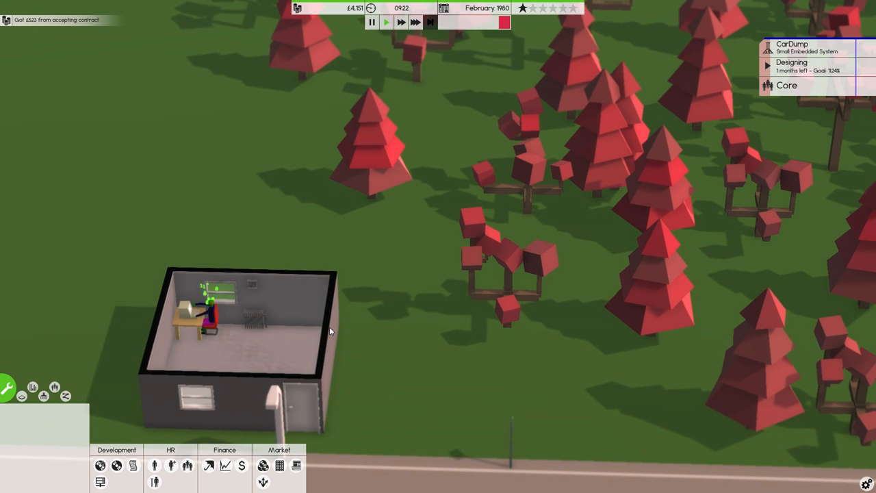
mouse_move(131, 465)
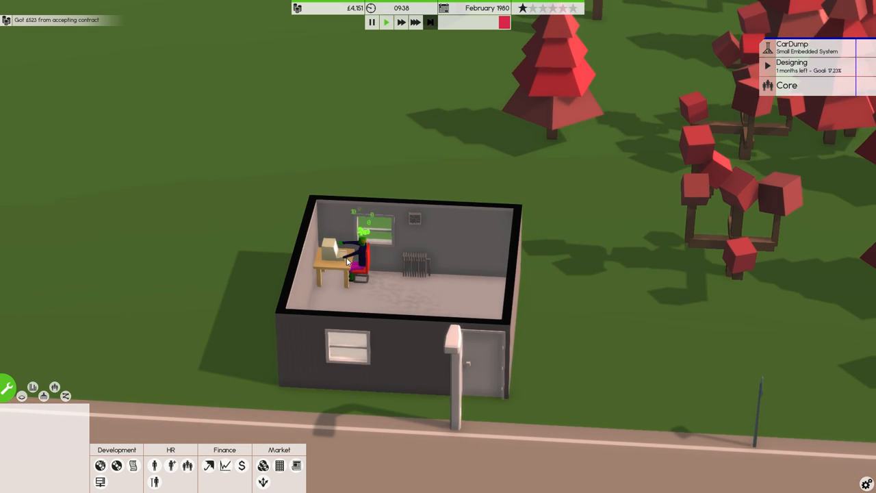
scroll("down", 3)
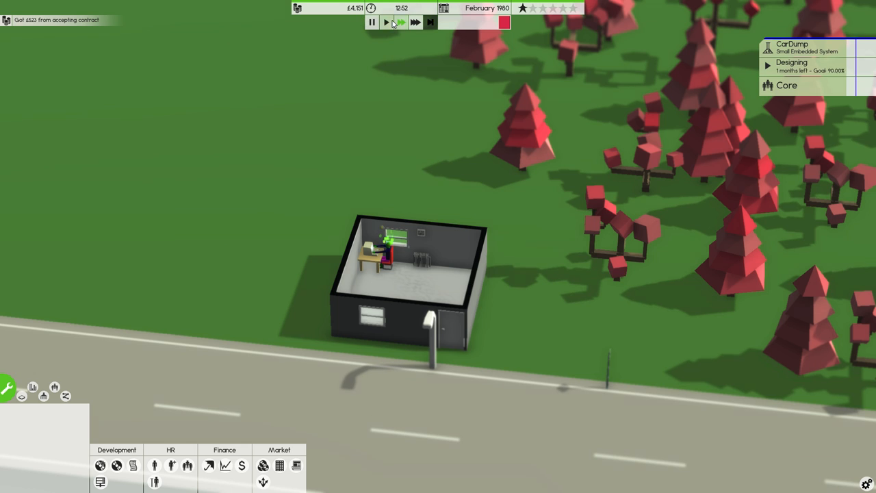
Step: Bring up the CarDump project's Assign/Develop/Cancel options from the project panel
left_click(401, 22)
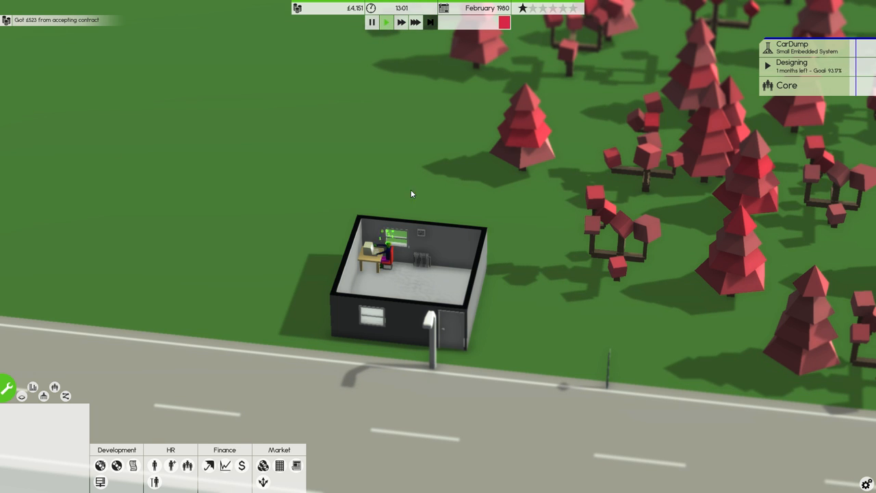
mouse_move(441, 134)
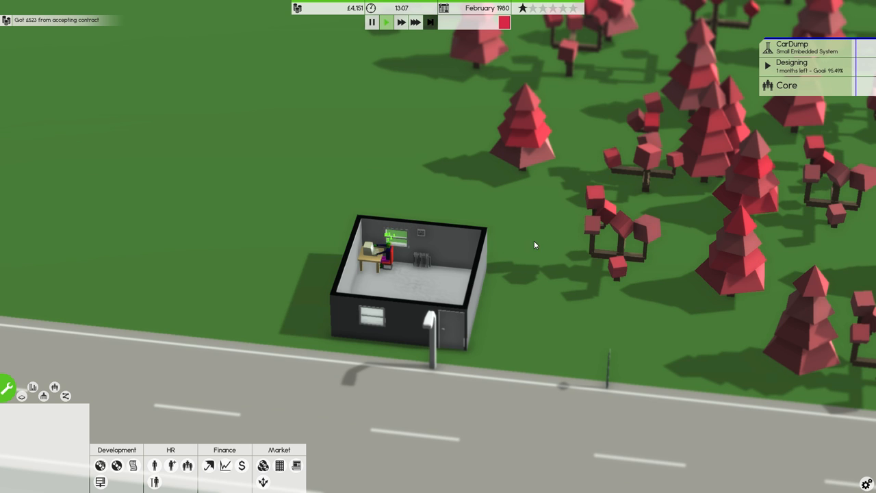
mouse_move(273, 288)
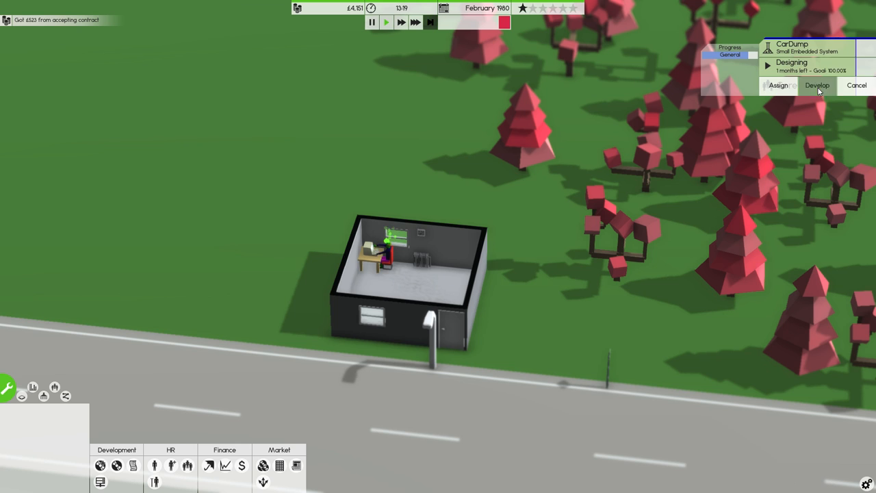
Step: Move CarDump into Alpha development and fast-forward the game clock
left_click(817, 85)
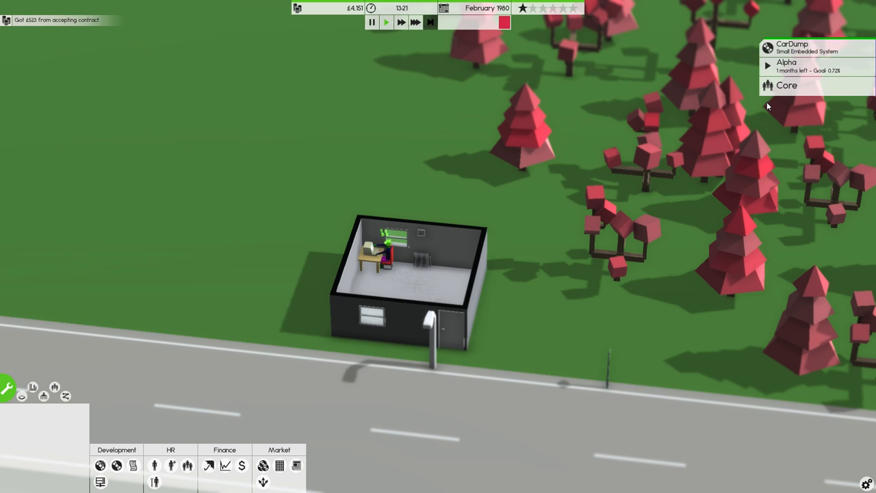
left_click(399, 22)
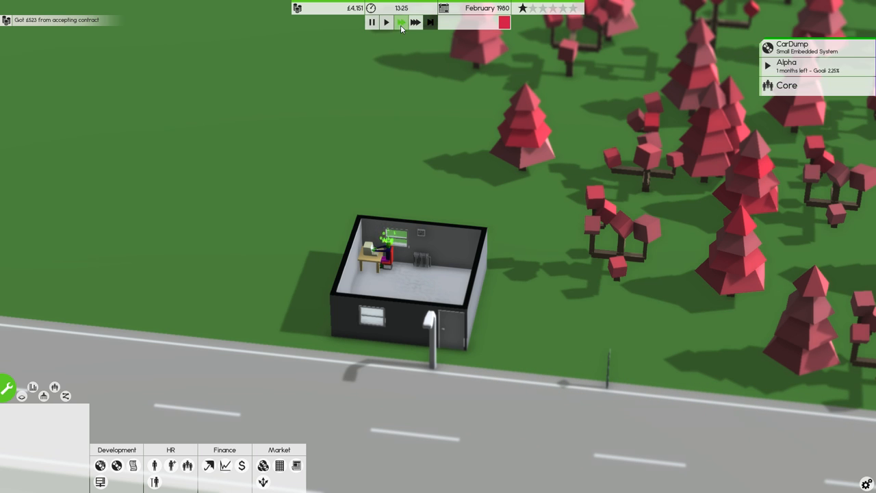
left_click(401, 22)
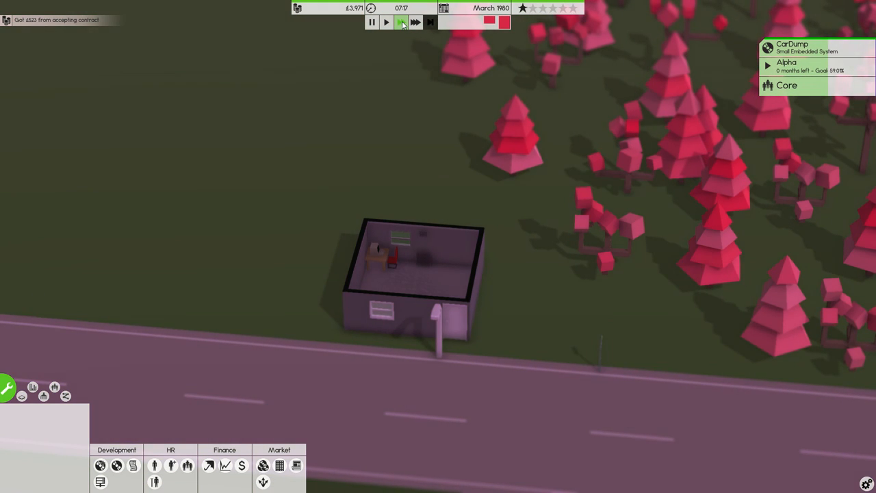
left_click(386, 22)
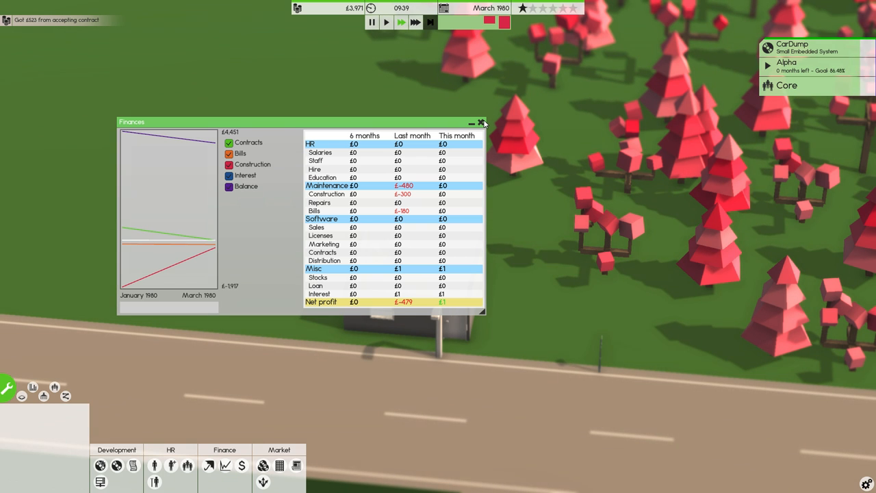
left_click(482, 124)
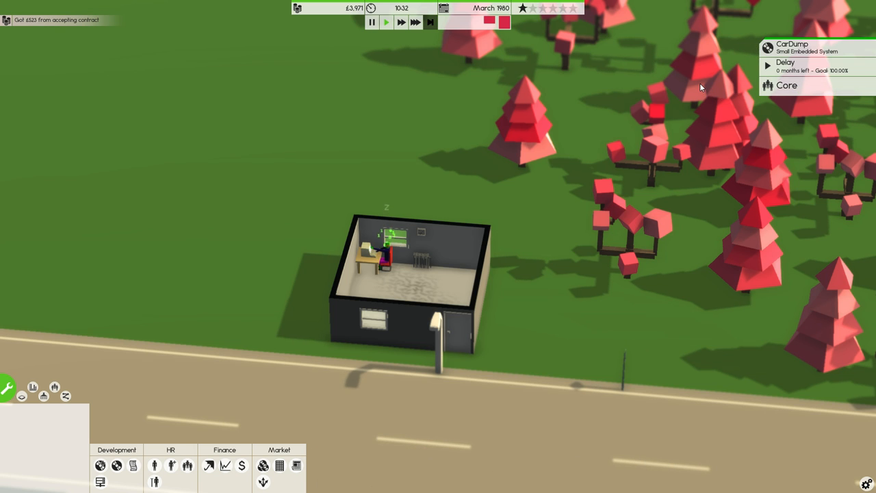
mouse_move(699, 77)
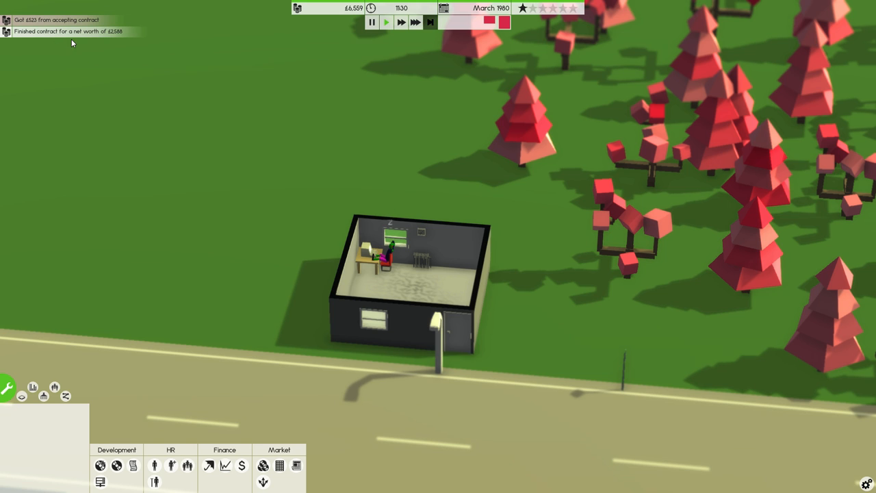
mouse_move(116, 33)
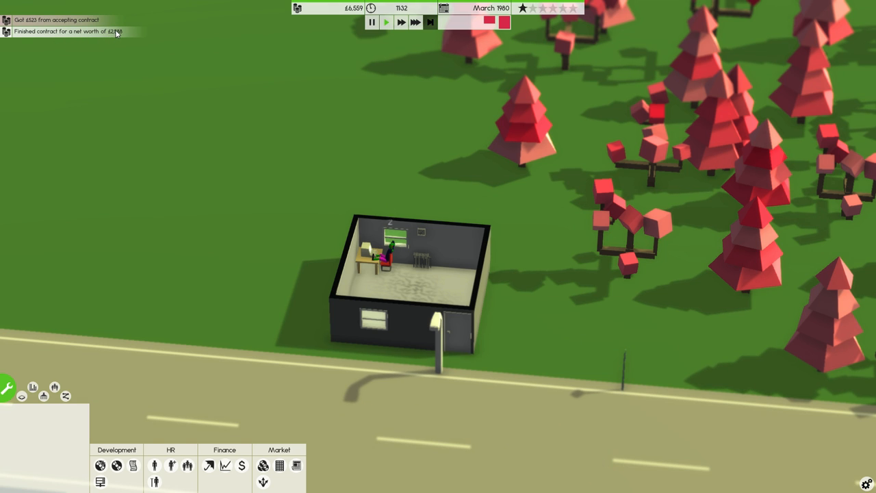
mouse_move(35, 25)
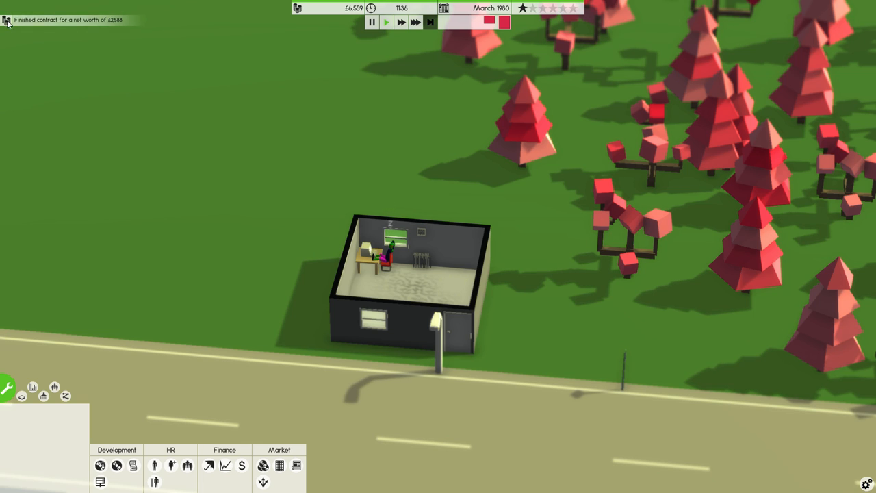
mouse_move(336, 249)
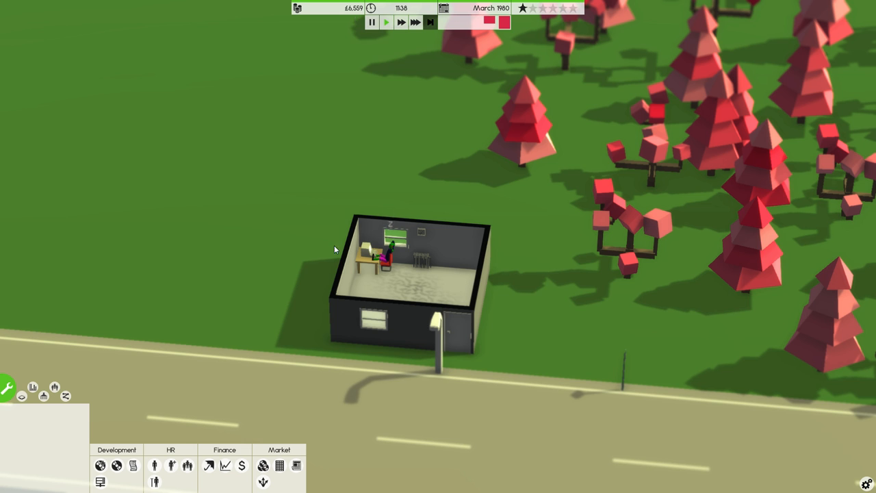
Step: Accept the Chicken Carrot Ltd Logistics Application contract from the Contract work list
left_click(135, 466)
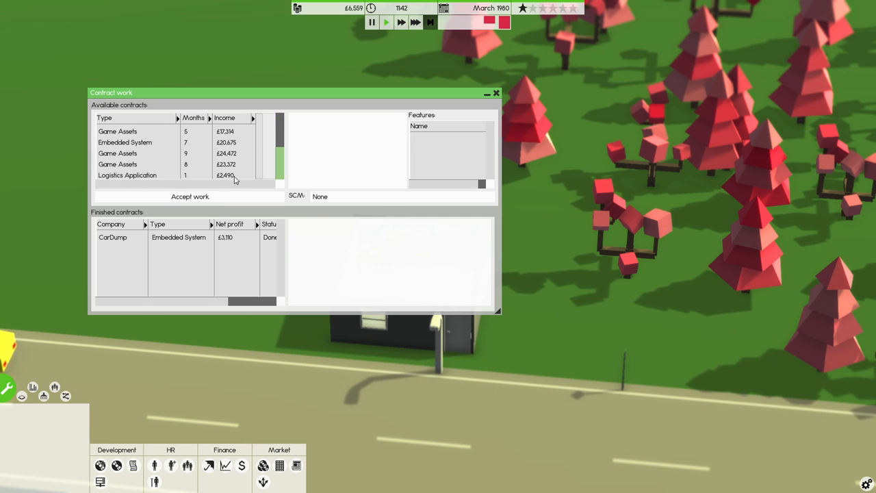
left_click(126, 175)
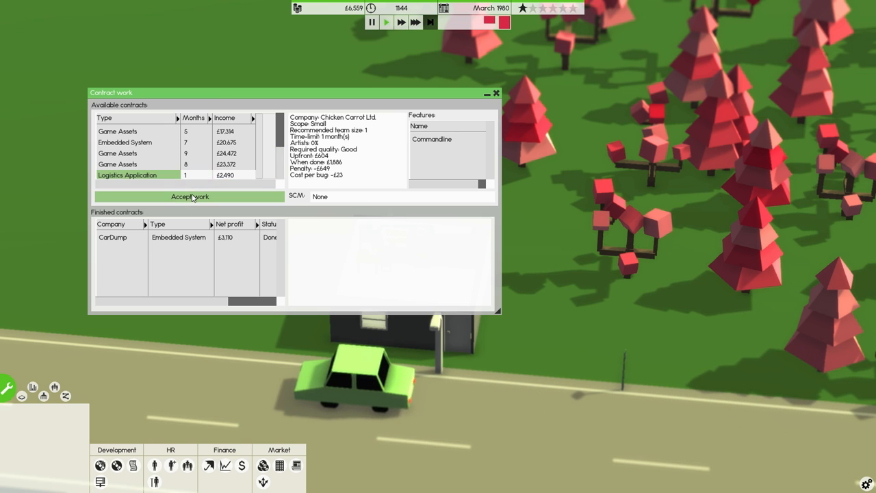
left_click(189, 197)
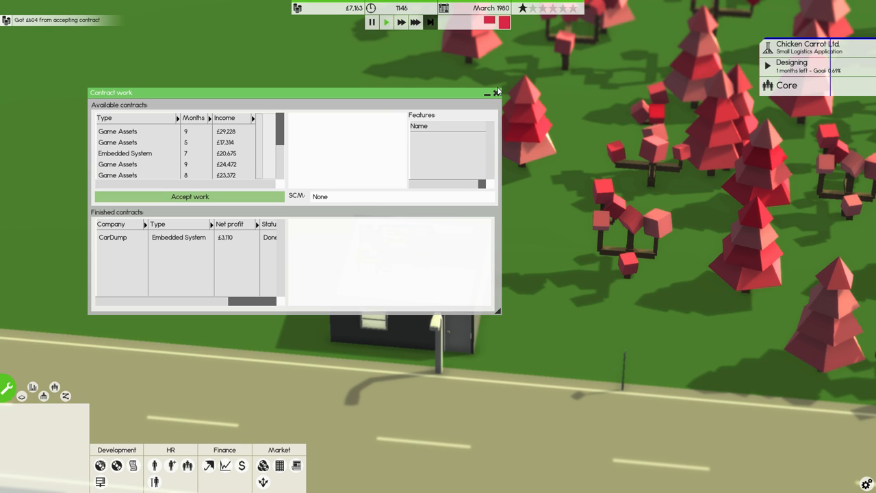
left_click(497, 93)
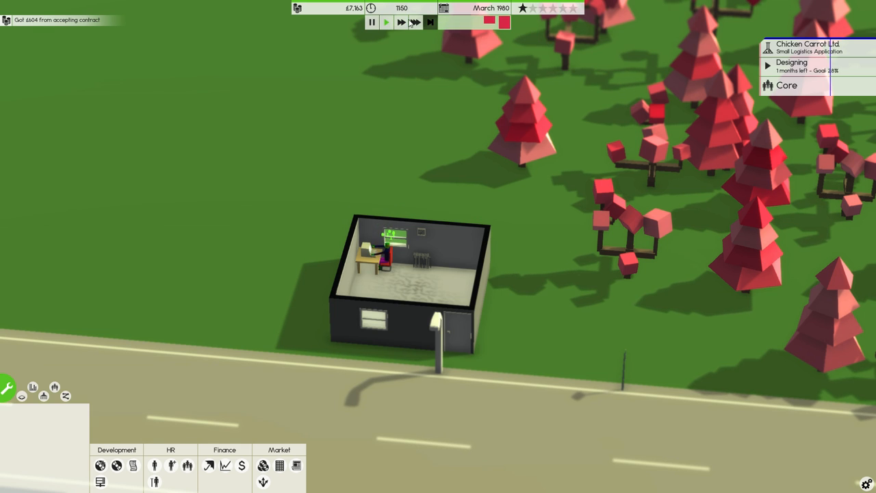
left_click(386, 22)
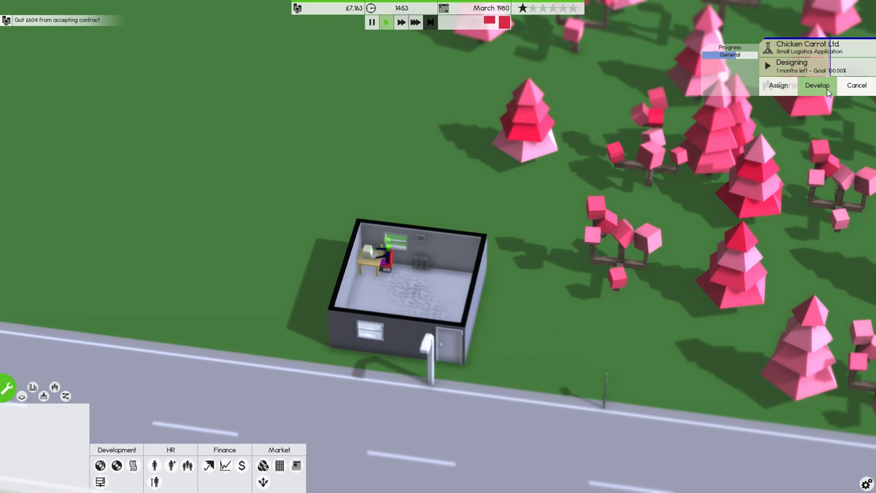
Step: Move the Chicken Carrot project into alpha development and review its options without changes
left_click(816, 85)
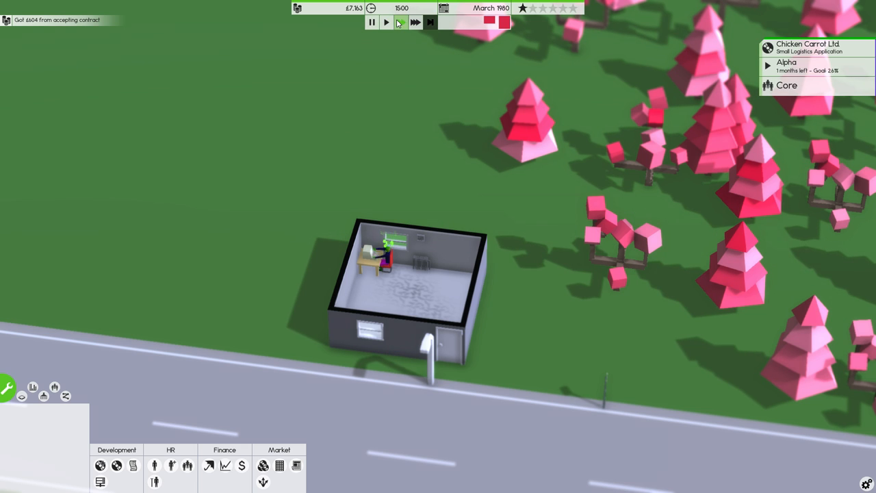
left_click(386, 22)
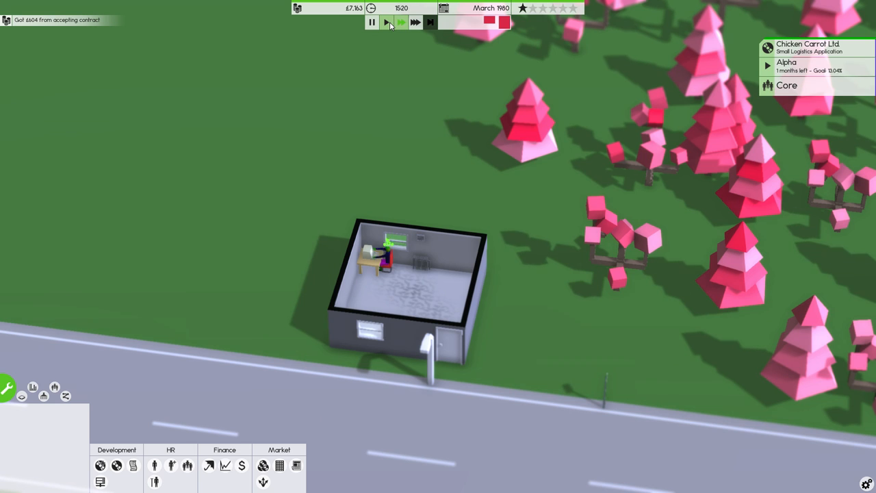
left_click(401, 21)
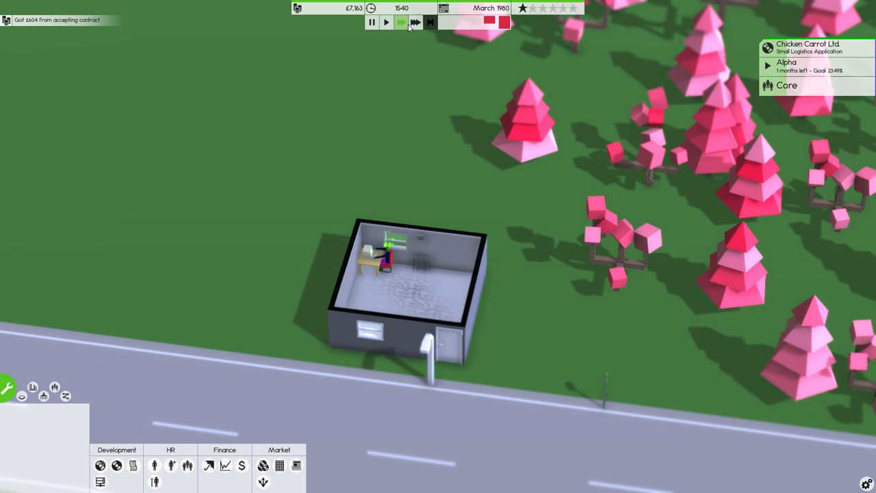
left_click(787, 63)
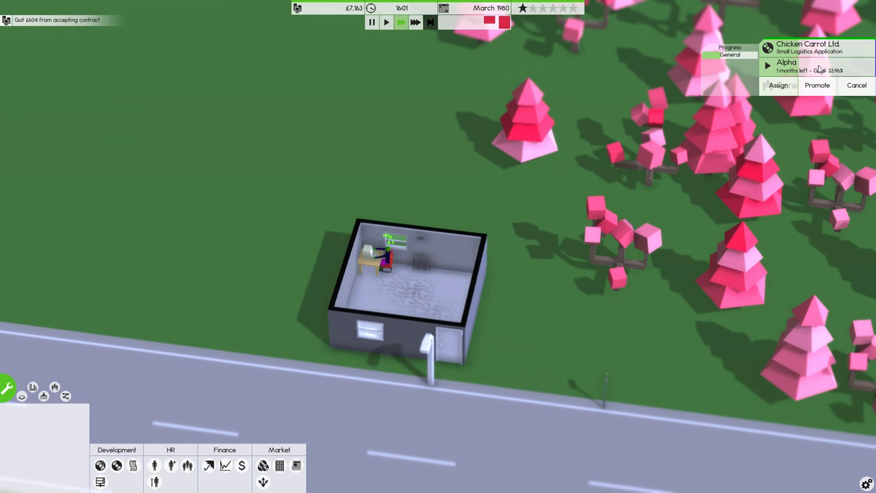
left_click(777, 85)
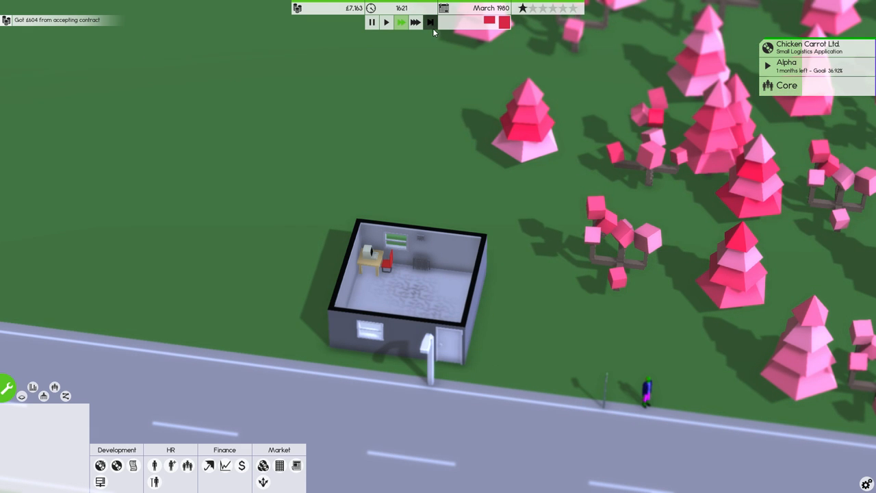
mouse_move(430, 22)
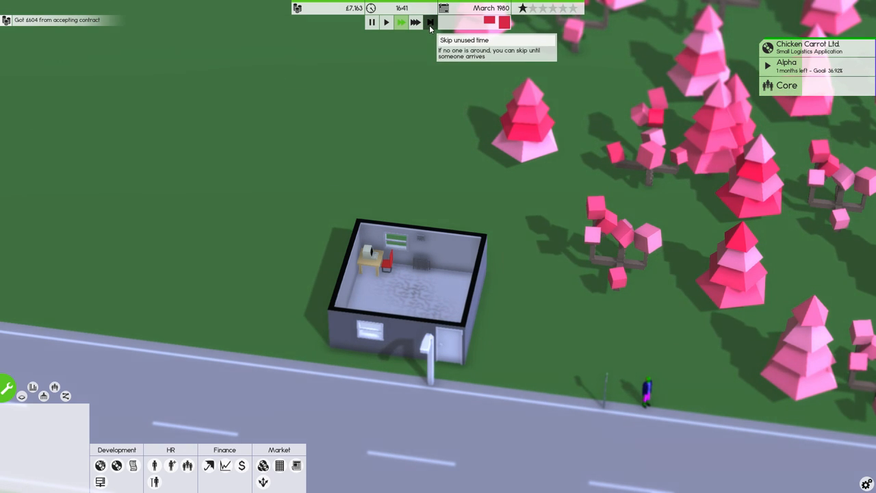
Step: Skip the unstaffed overnight hours so play reaches April 1980
left_click(416, 22)
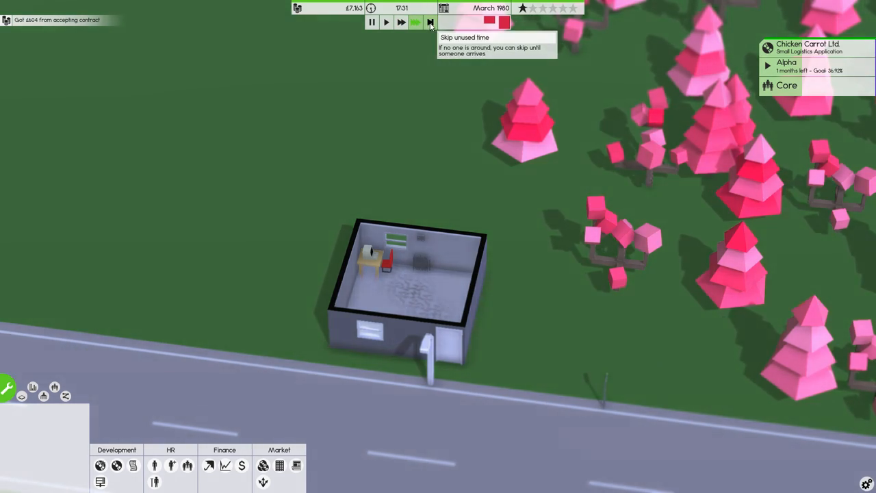
left_click(416, 22)
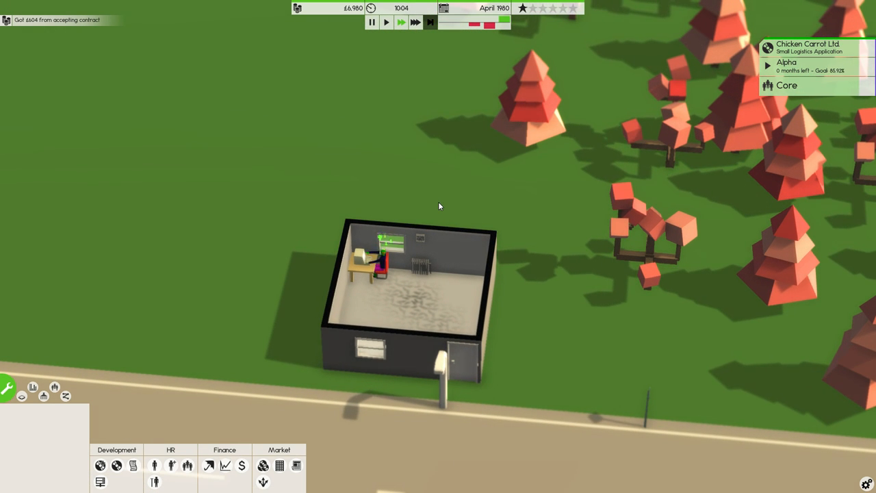
Step: Deliver the finished Chicken Carrot Ltd contract, raising funds to about £8,867
left_click(786, 85)
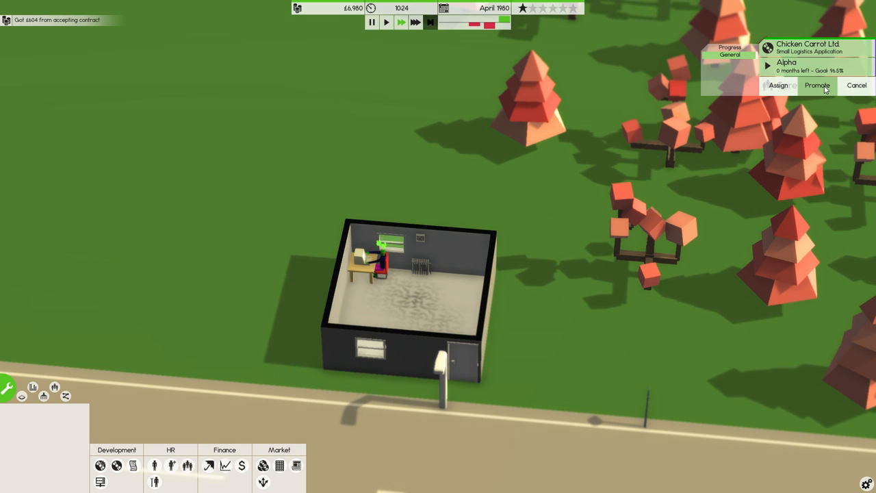
left_click(816, 85)
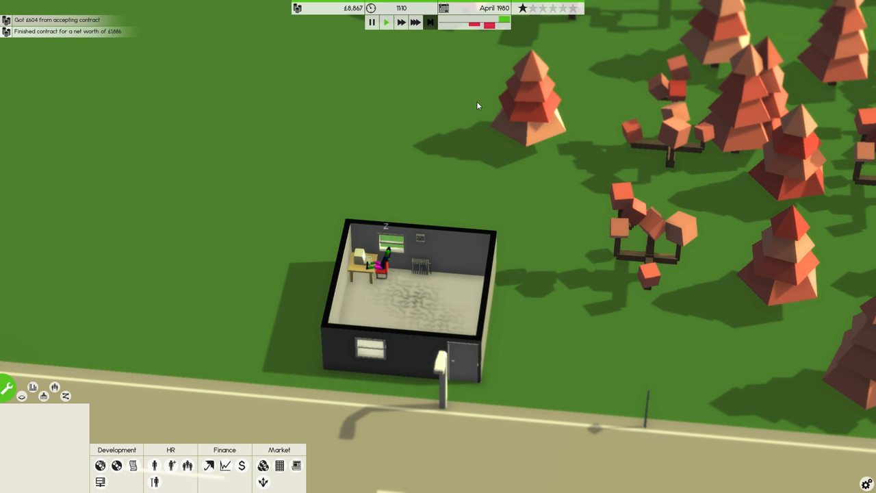
mouse_move(236, 273)
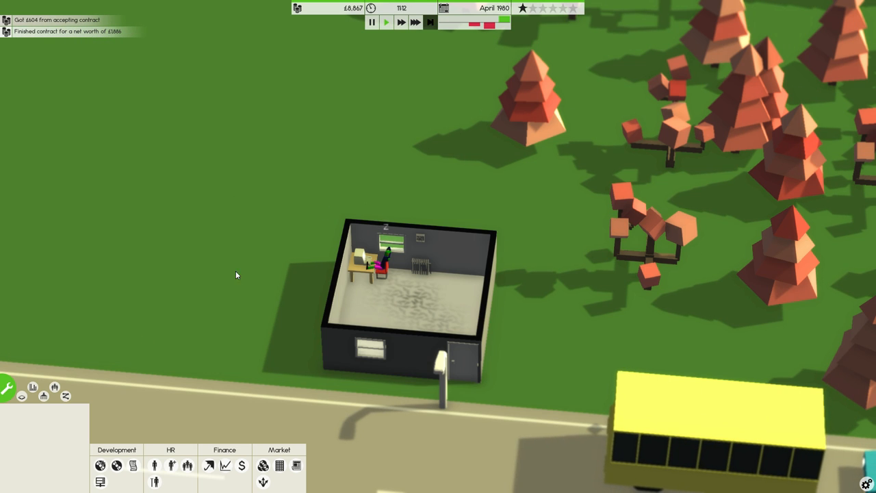
mouse_move(218, 468)
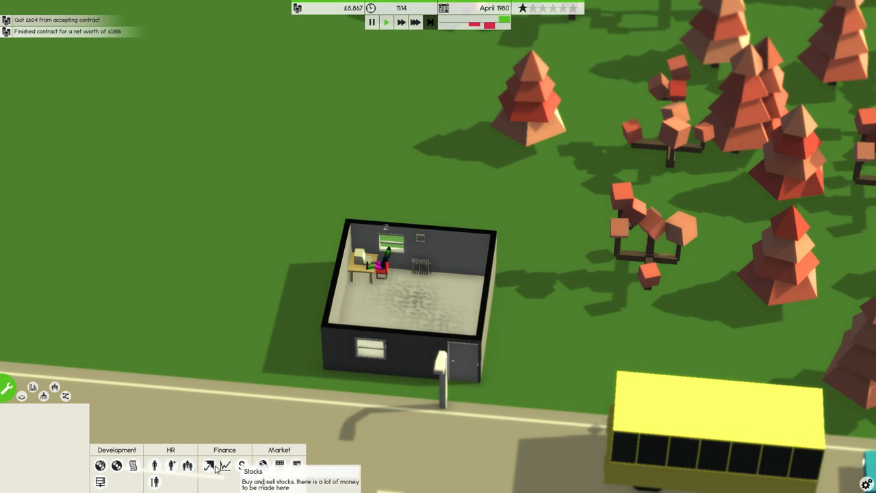
Step: Accept the McChicken of Inc. Logistics Application contract from Contract work
left_click(134, 465)
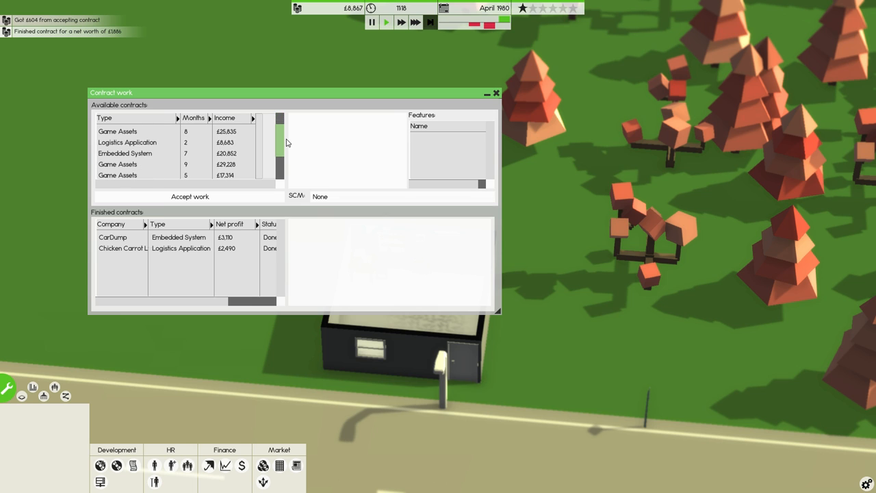
left_click(188, 197)
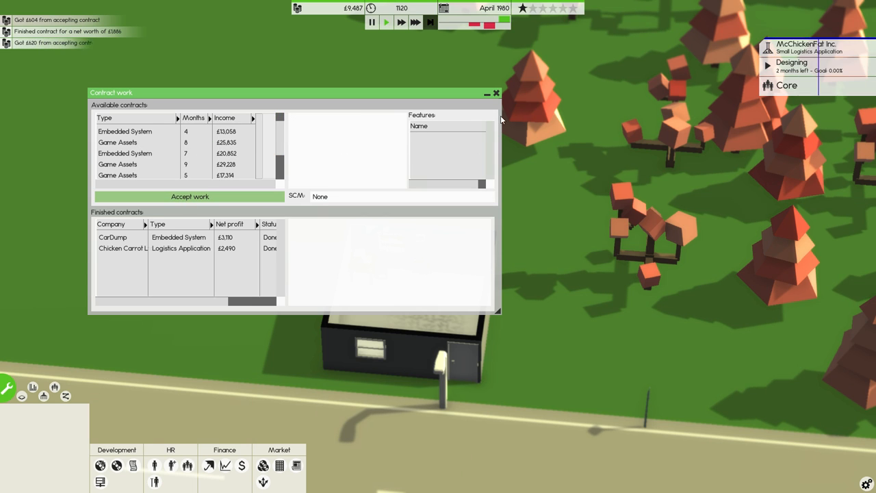
left_click(496, 93)
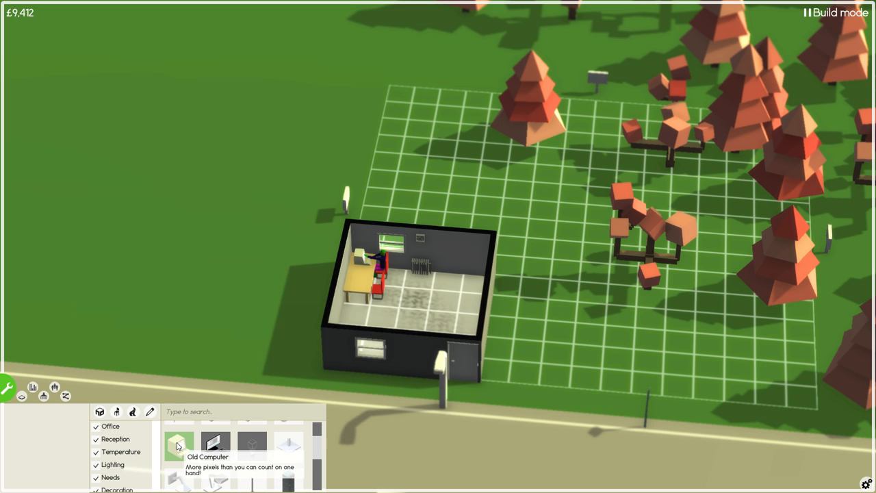
Step: Place a green potted plant from the furniture catalogue beside the programmer's desk
left_click(180, 444)
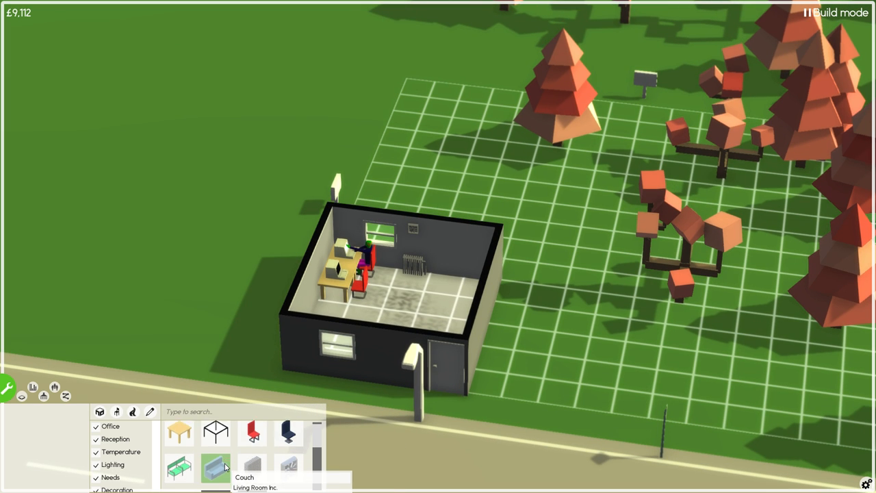
scroll("down", 3)
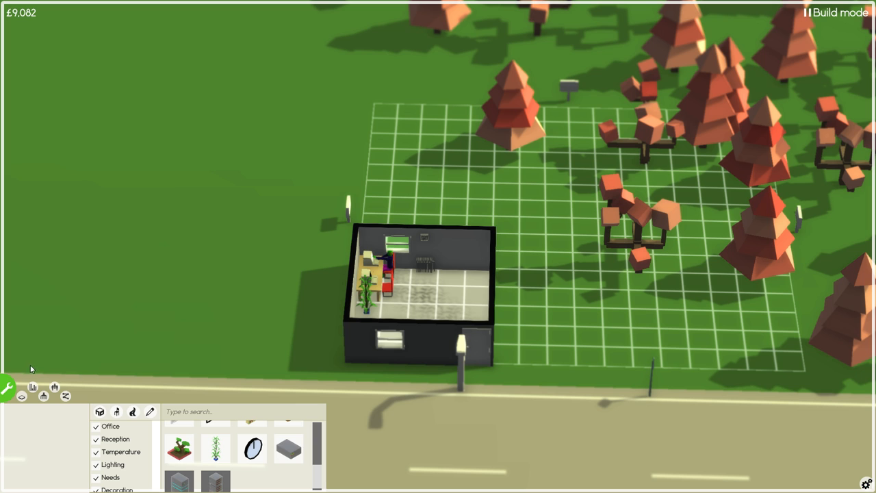
Step: Draw a small attached side room, then furnish the office with a second computer desk
left_click(99, 411)
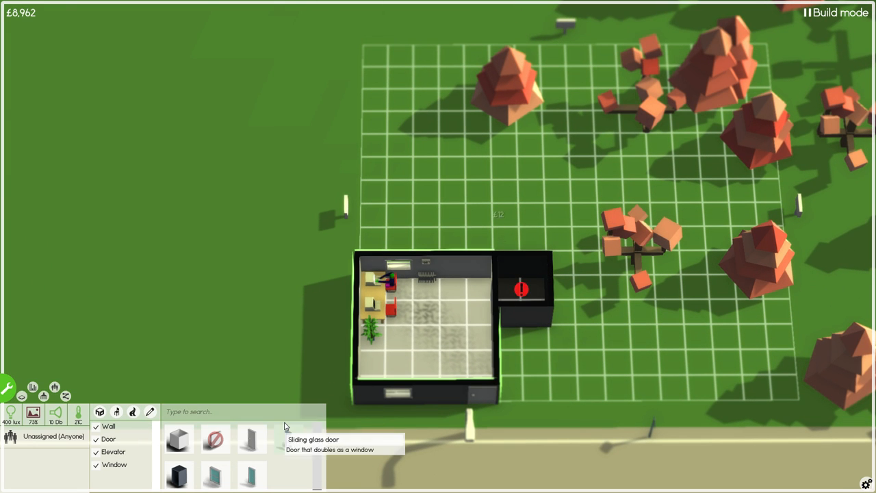
mouse_move(252, 437)
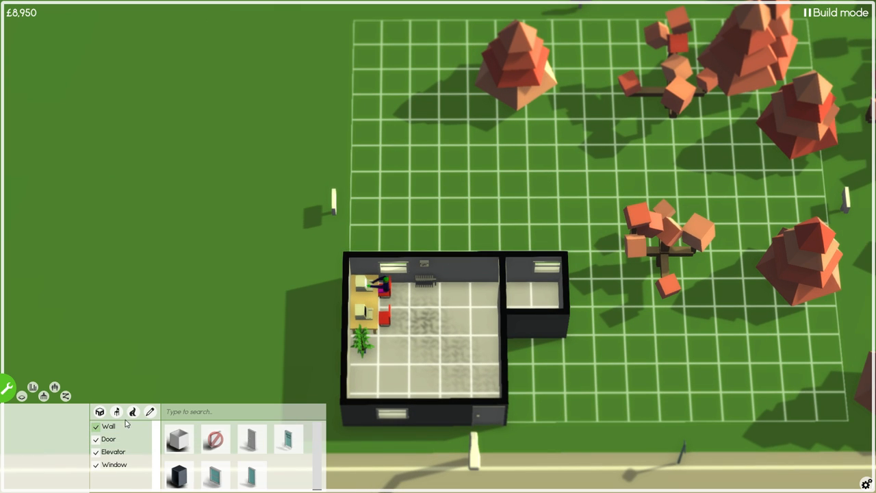
left_click(116, 411)
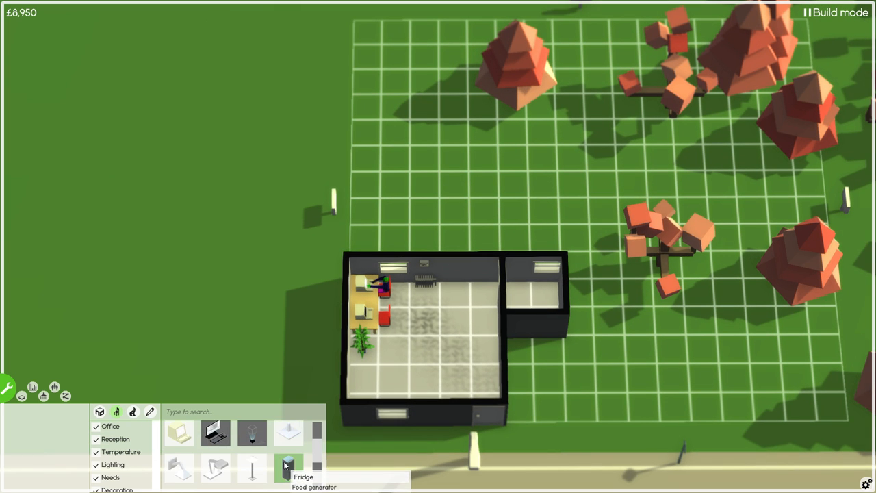
scroll("down", 3)
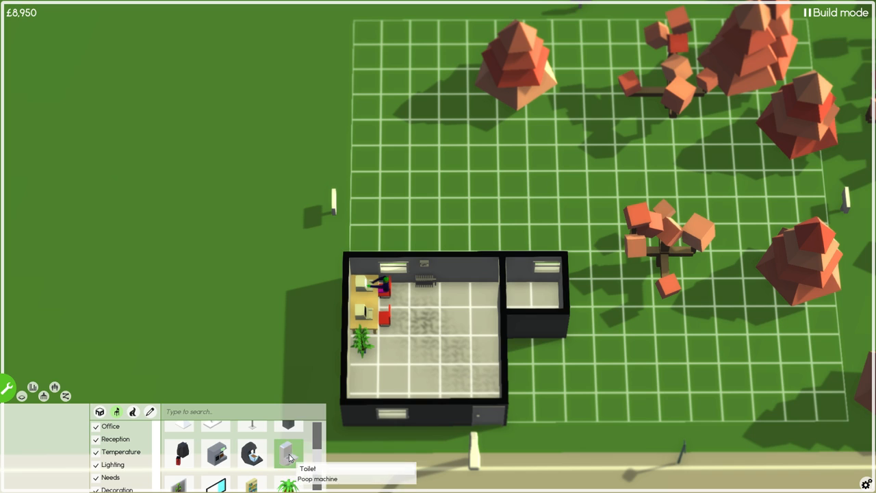
left_click(287, 454)
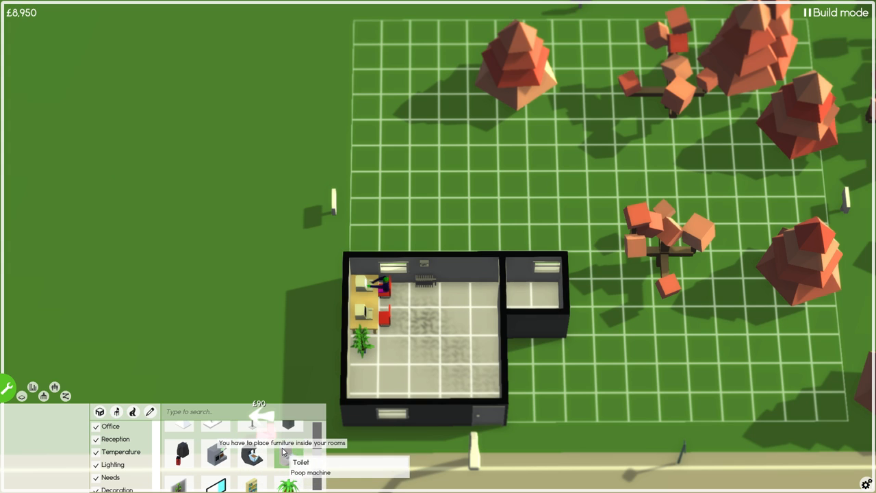
left_click(548, 287)
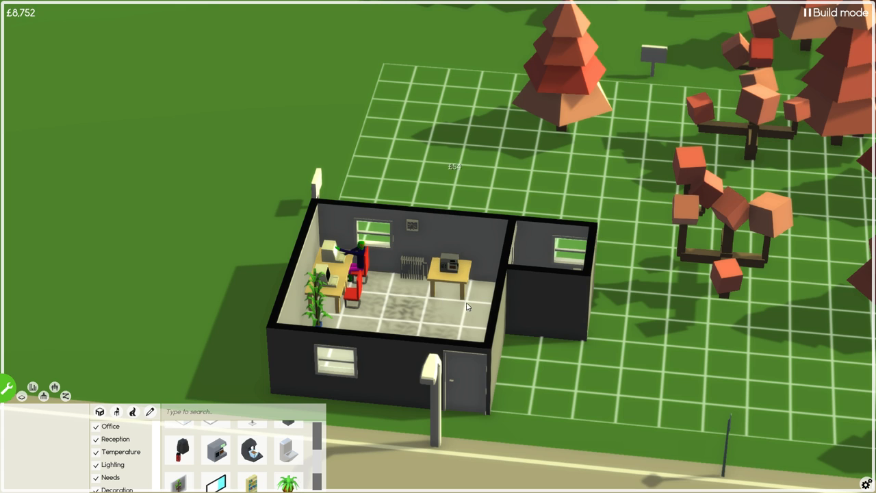
Step: Exit Build mode and skip the empty hours into May 1980
left_click(8, 387)
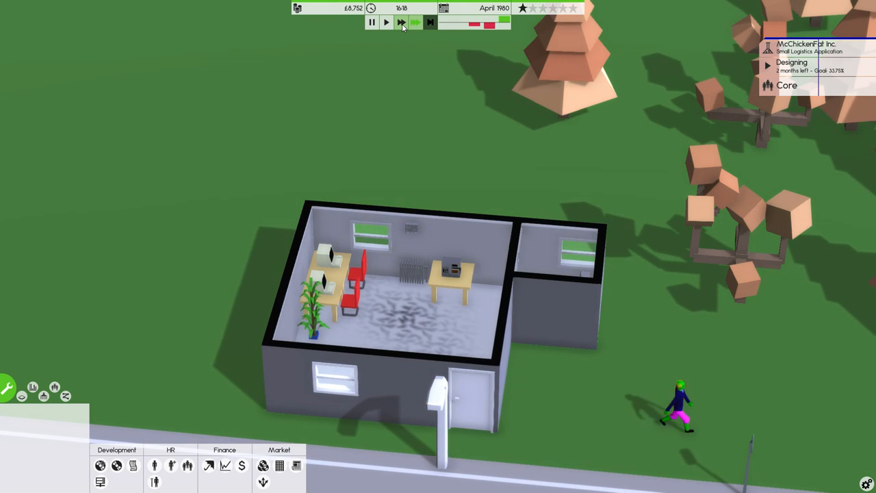
mouse_move(430, 22)
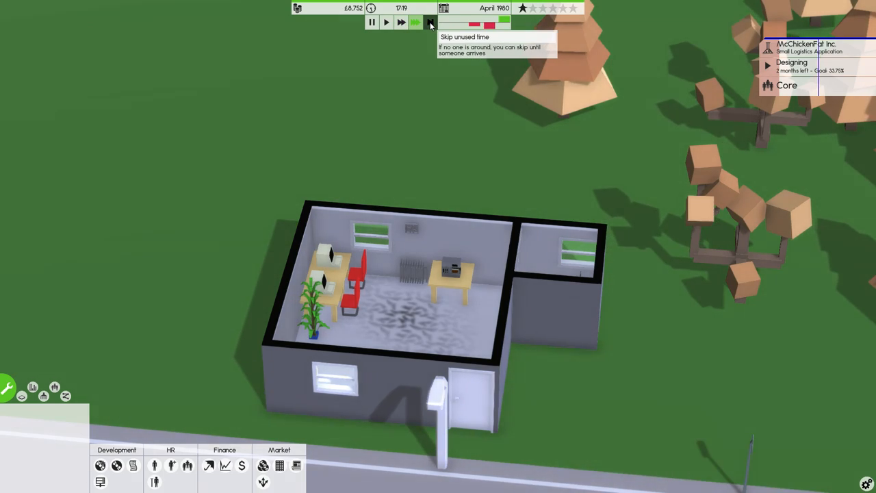
left_click(416, 22)
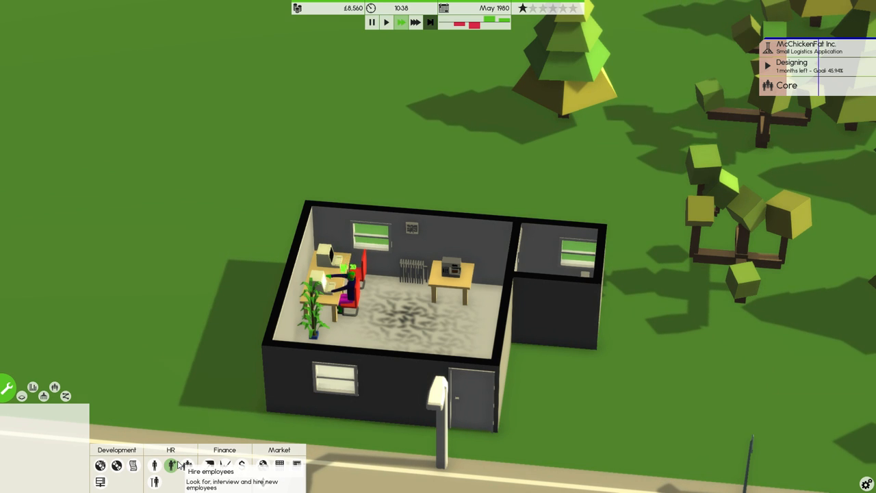
Step: Start a Look for hire search for the Programmer role
left_click(170, 466)
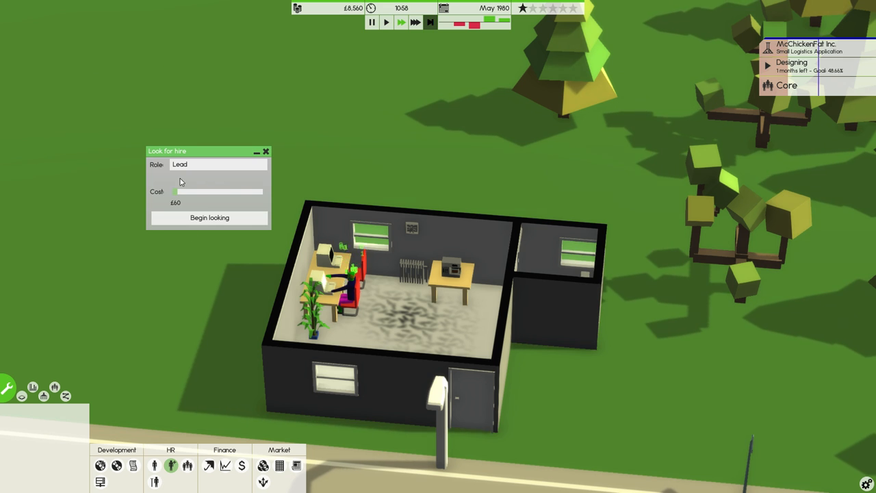
left_click(216, 164)
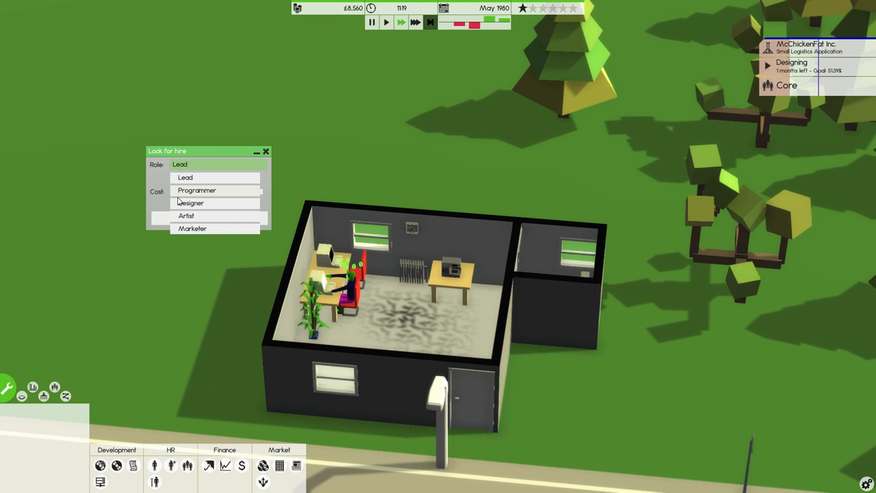
mouse_move(186, 178)
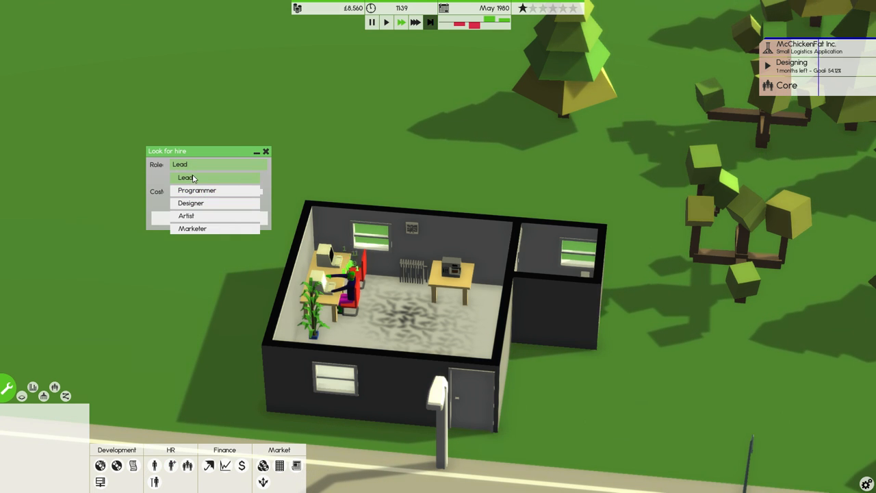
left_click(197, 190)
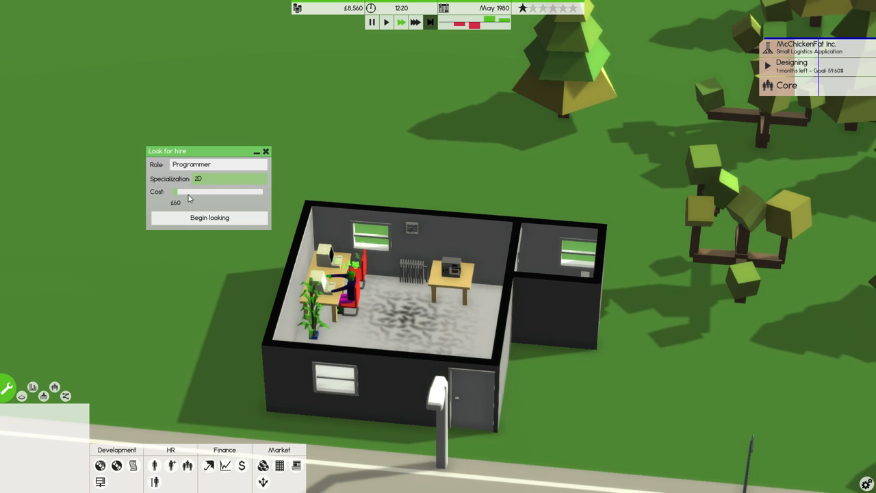
Step: Set the recruitment cost to £240 and begin the programmer search
left_click_drag(177, 191, 194, 192)
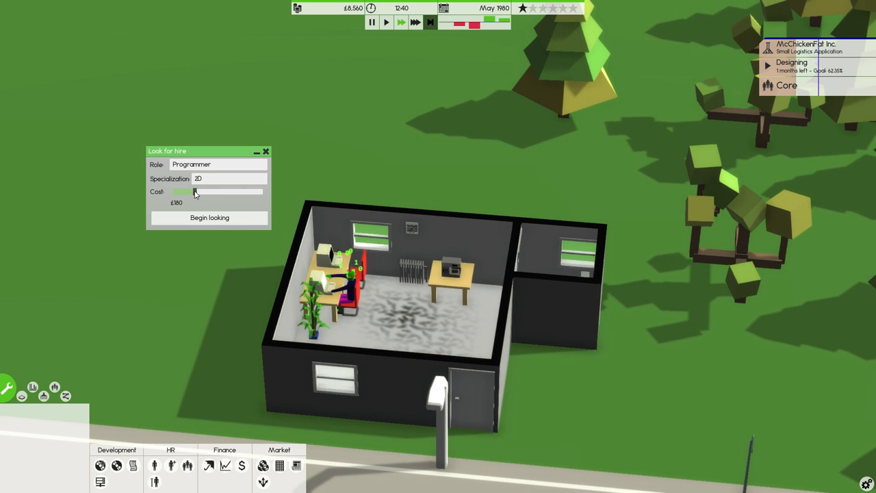
left_click_drag(194, 192, 205, 192)
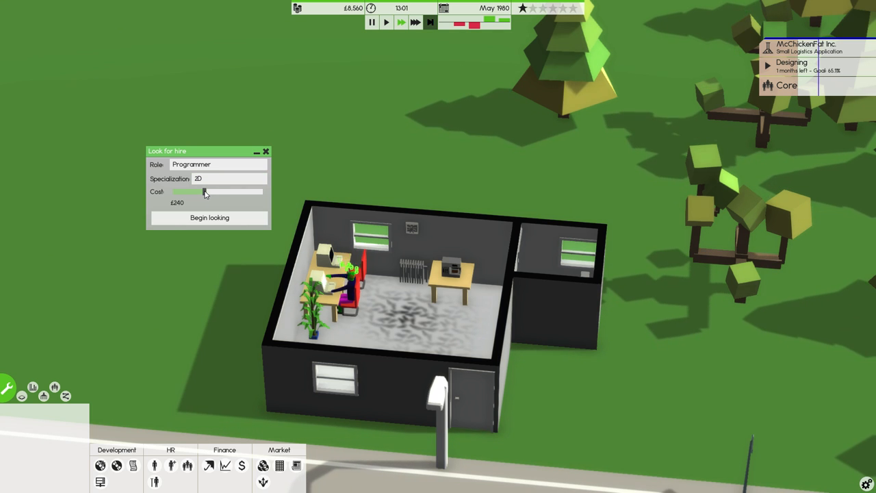
left_click_drag(205, 192, 194, 192)
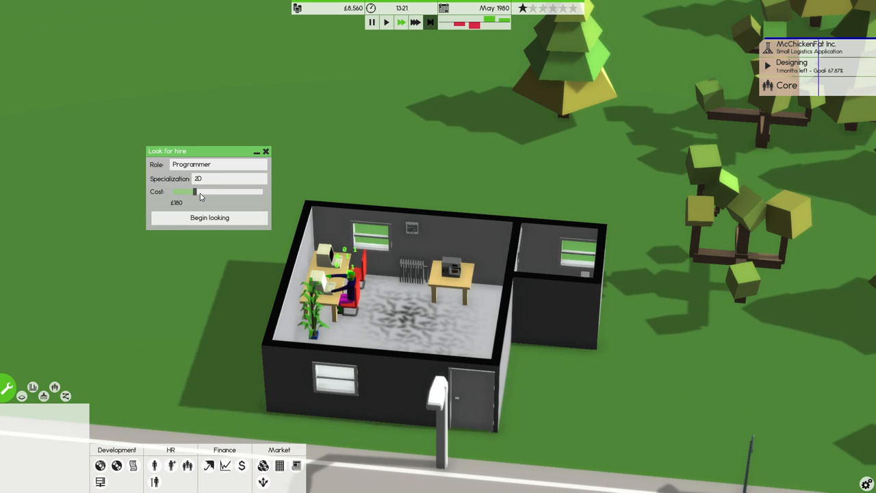
left_click_drag(195, 192, 204, 192)
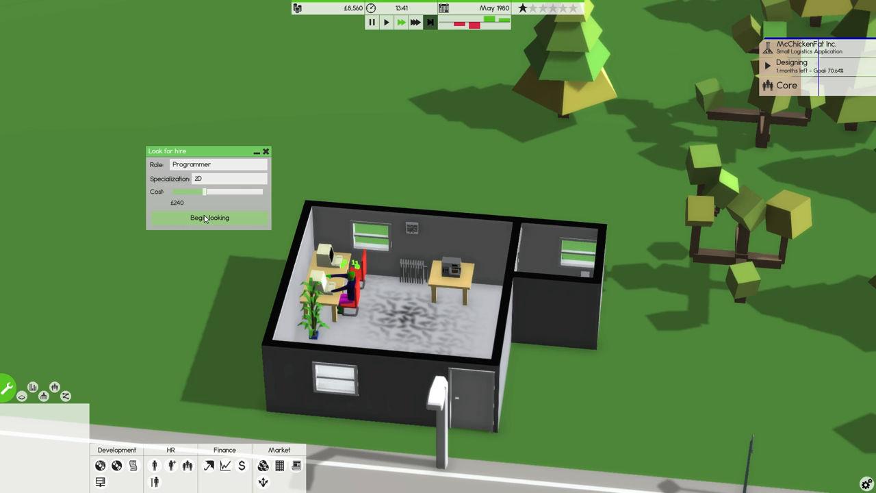
left_click(415, 21)
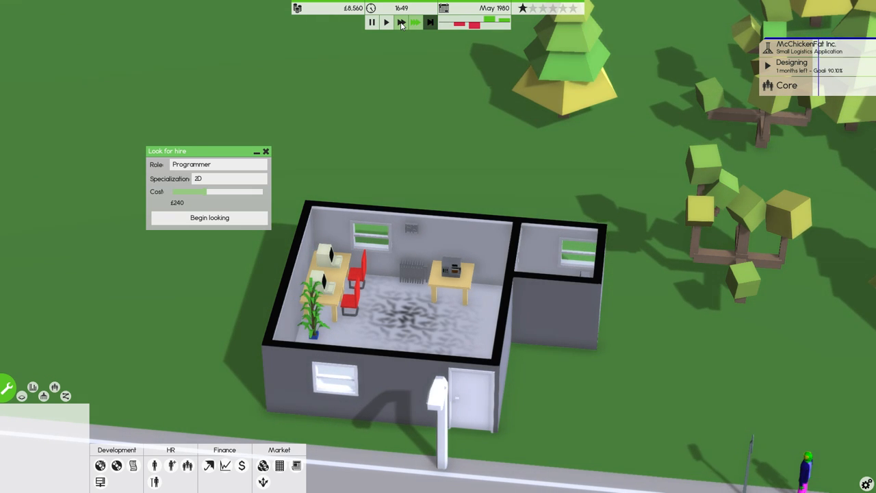
Step: Promote the McChickenFat logistics application to beta and deliver it, lifting funds to about £11,860
left_click(401, 22)
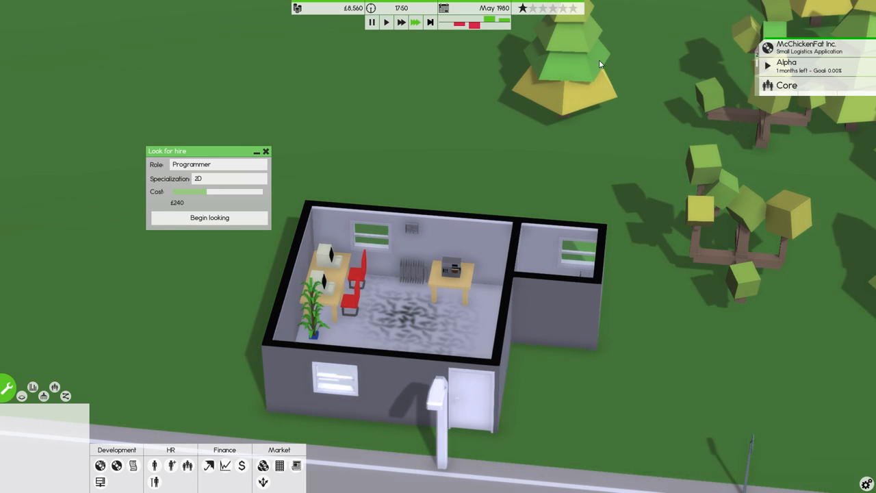
left_click(401, 22)
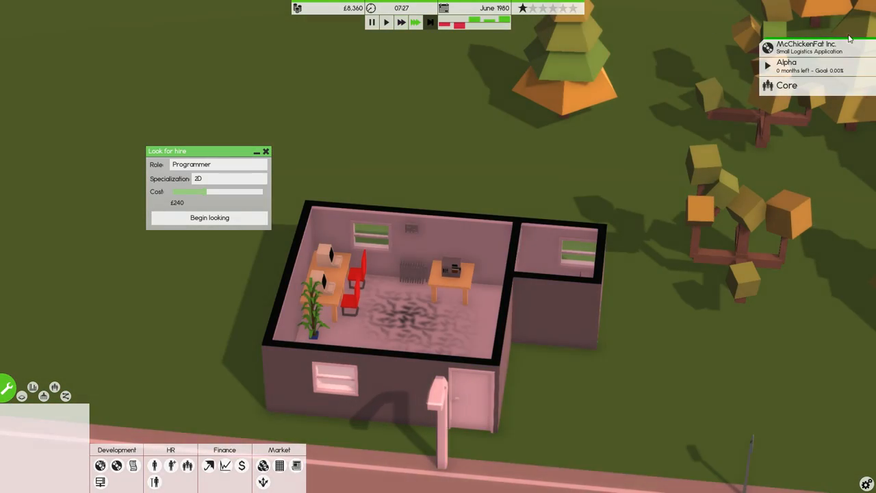
left_click(386, 22)
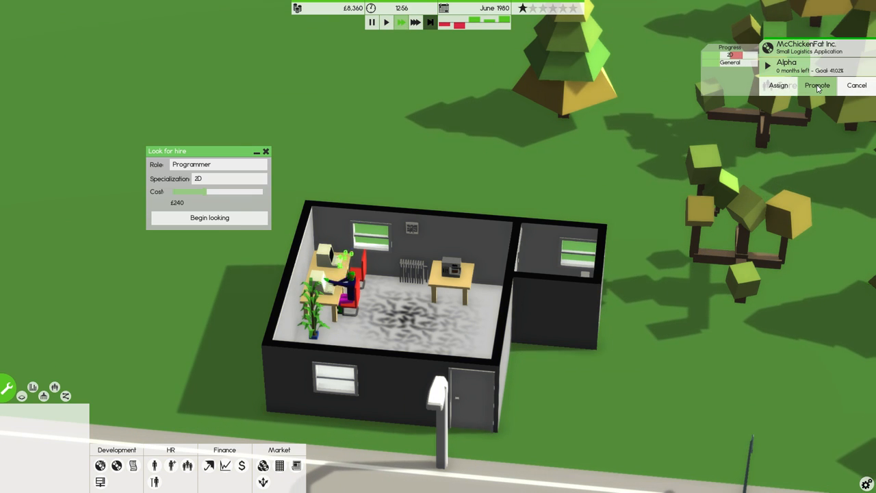
left_click(819, 85)
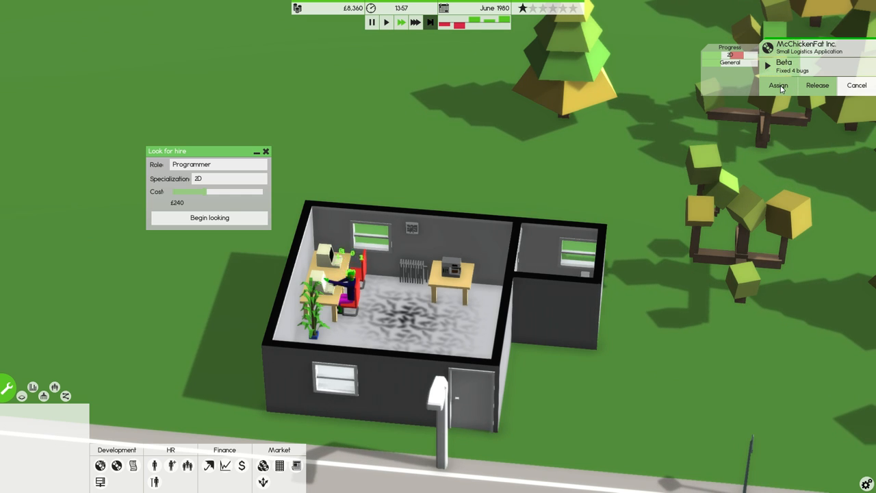
left_click(777, 85)
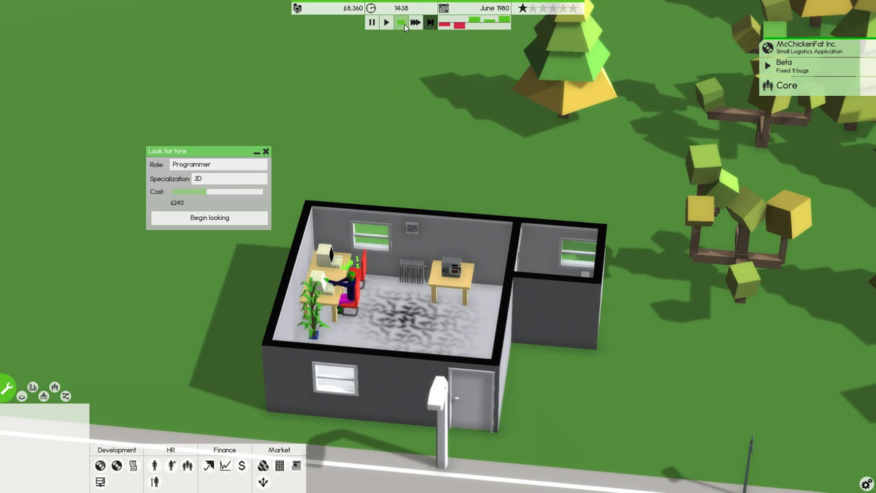
left_click(400, 22)
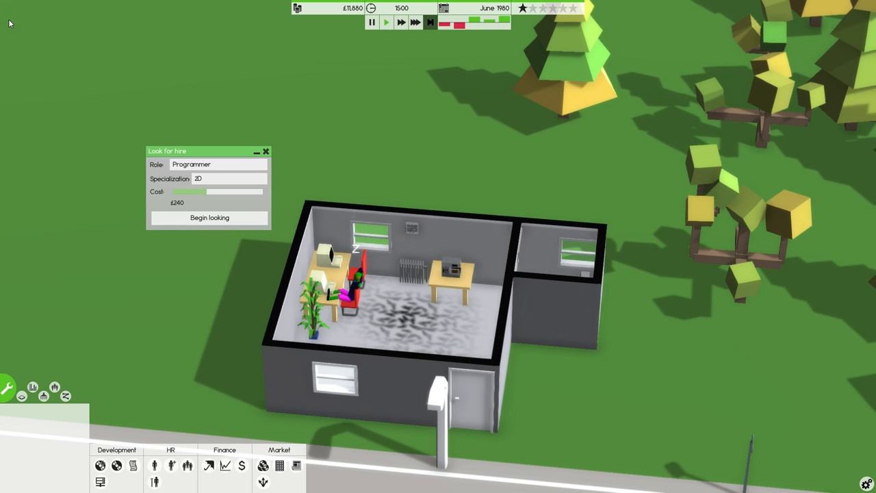
Step: Accept McPill and Eat's two-month Game Assets contract from Contract work
left_click(208, 216)
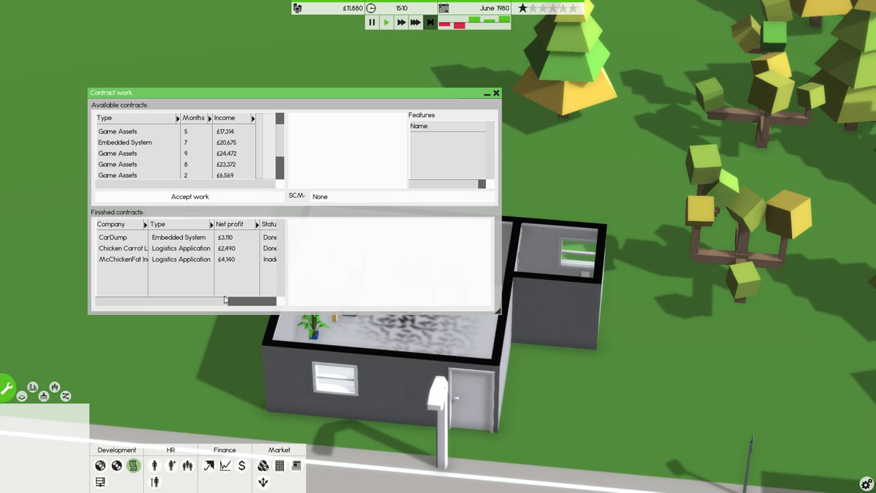
left_click(137, 142)
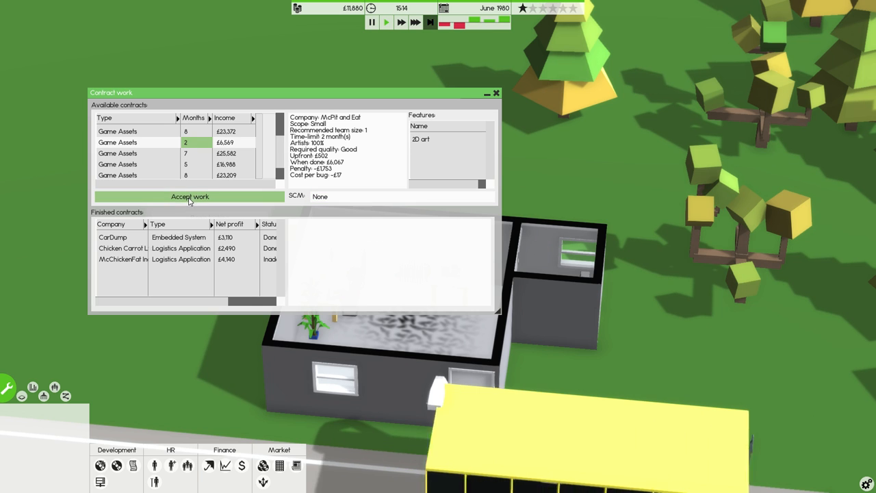
left_click(189, 197)
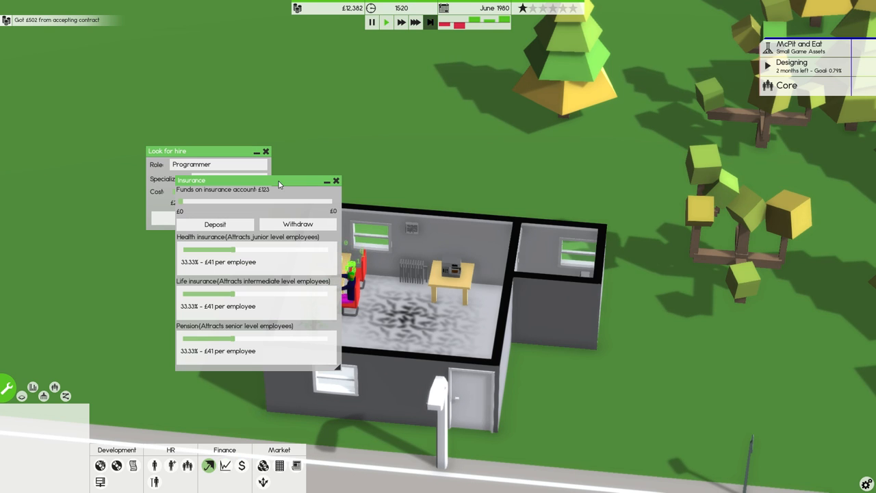
Step: Deposit about £2,430 into staff insurance with life coverage near 77%, then leave the Insurance window
left_click_drag(260, 181, 317, 121)
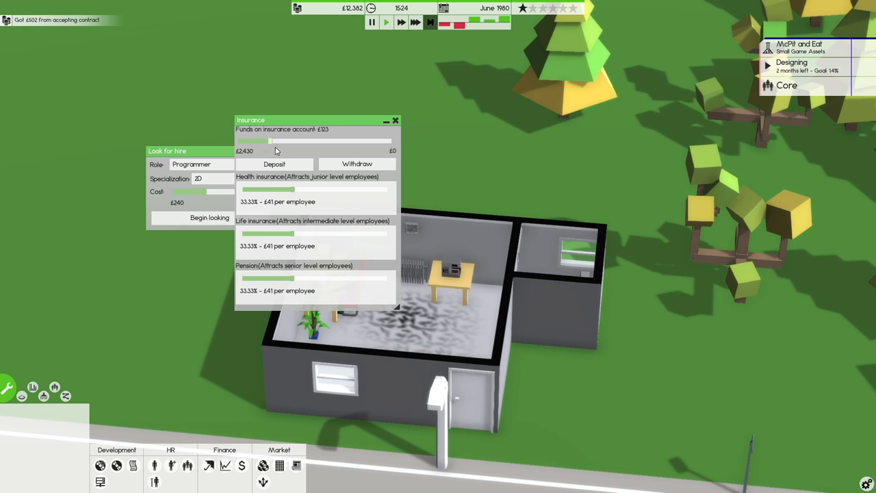
mouse_move(295, 213)
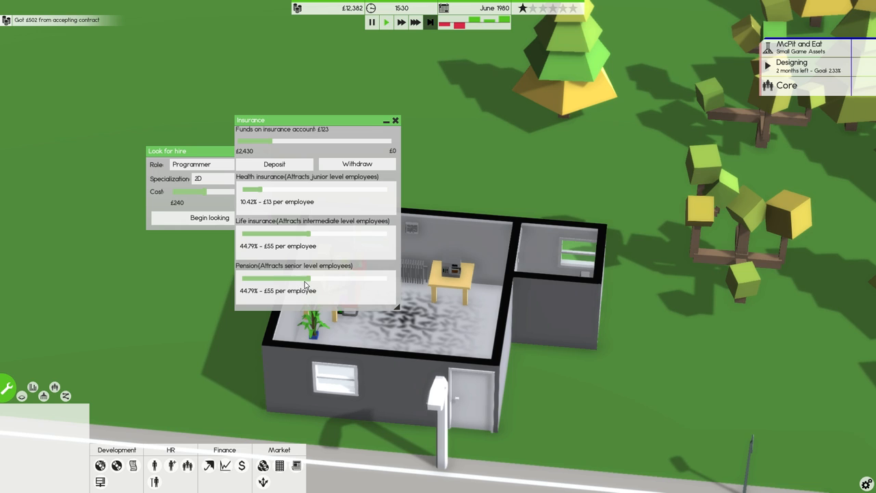
left_click_drag(308, 279, 299, 279)
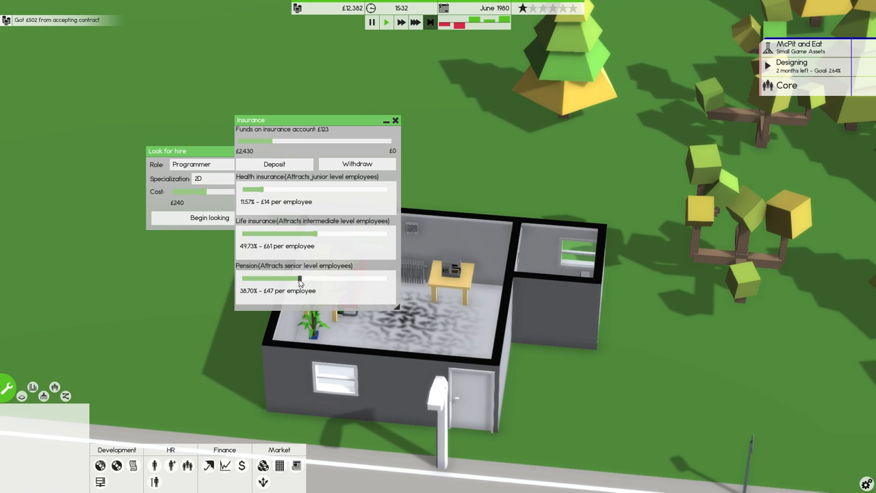
left_click_drag(299, 279, 260, 279)
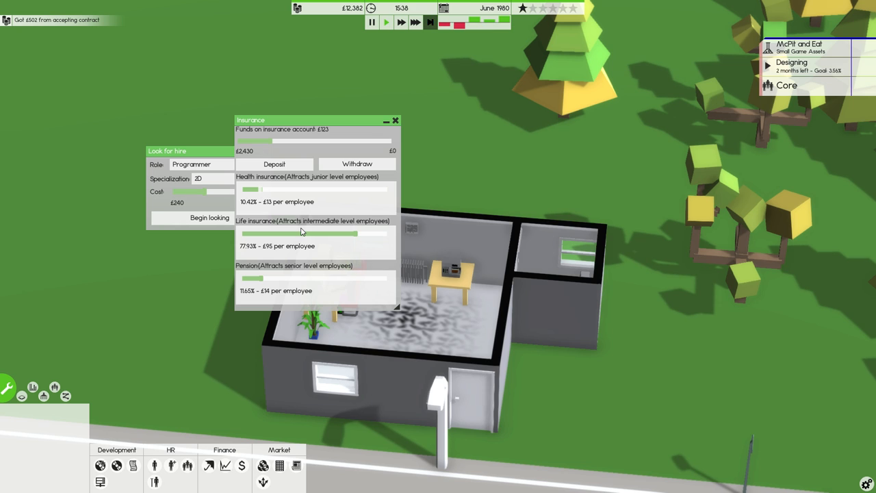
left_click(273, 164)
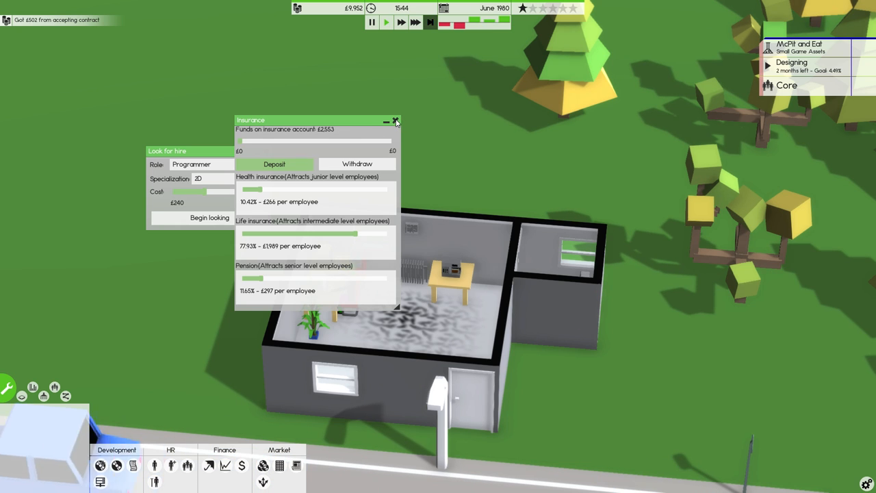
left_click(395, 121)
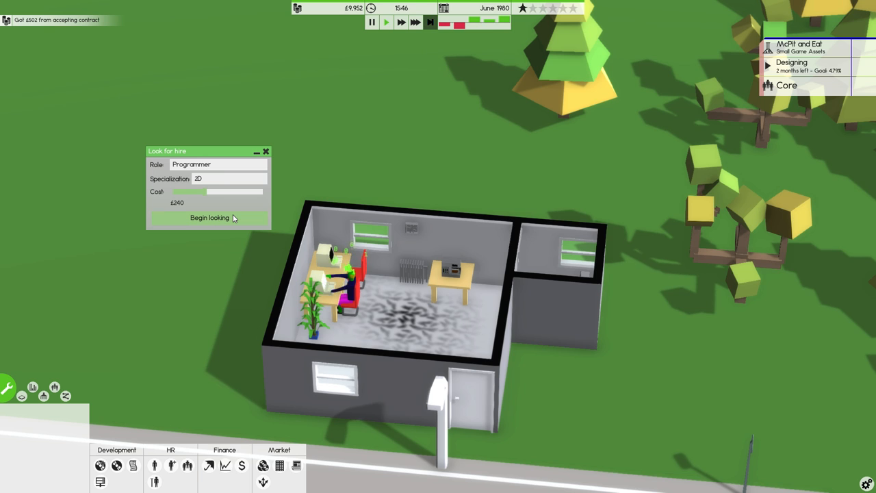
Step: Search for programmer candidates and compare several applicants' skills and compatibility
left_click(210, 218)
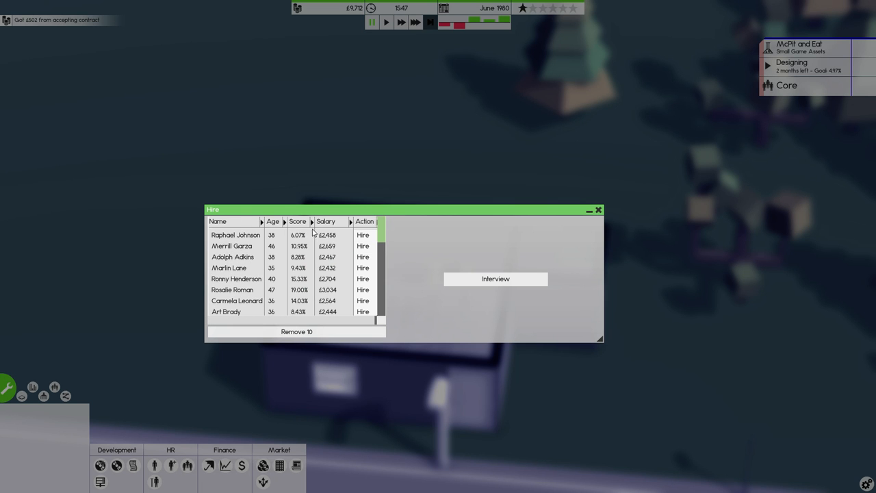
left_click(297, 222)
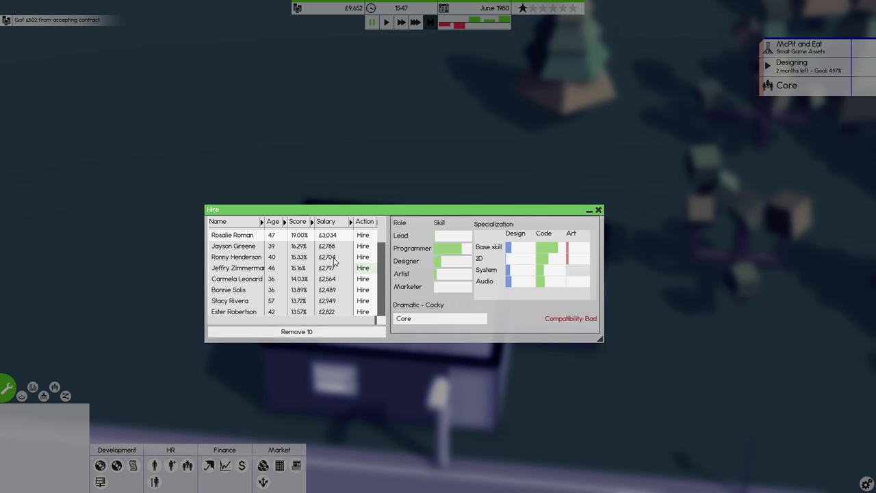
left_click(236, 258)
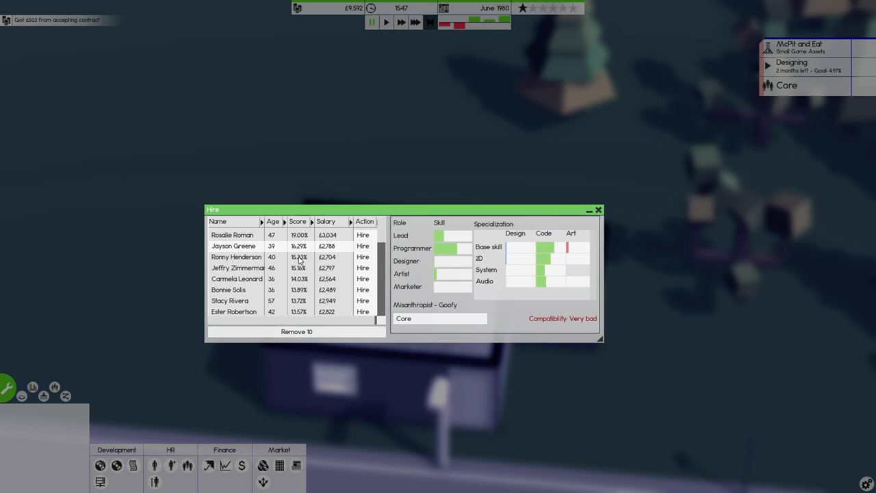
left_click(236, 257)
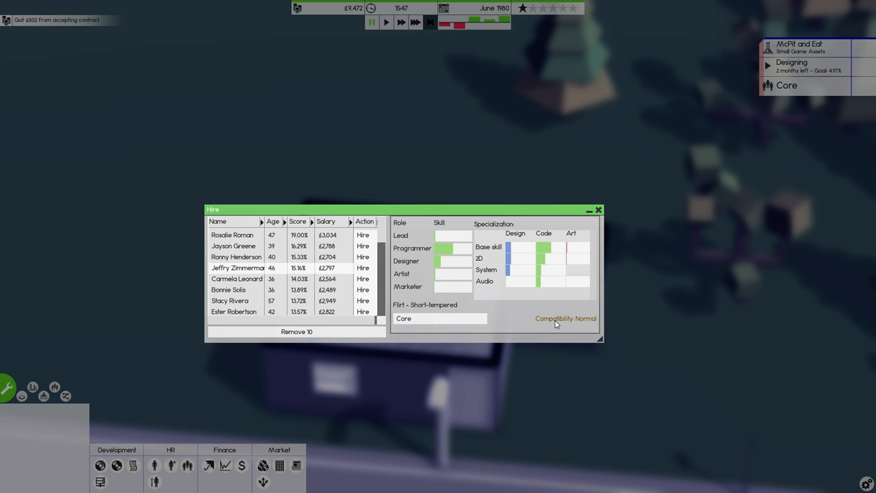
left_click(237, 279)
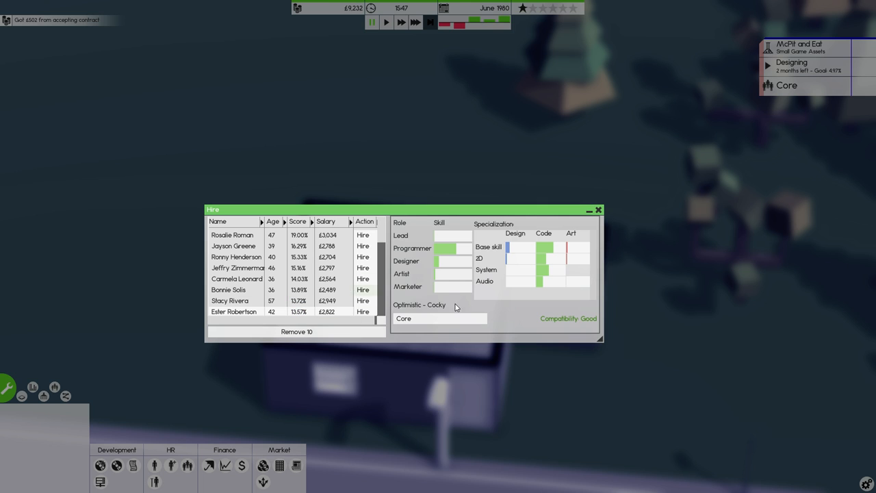
mouse_move(363, 312)
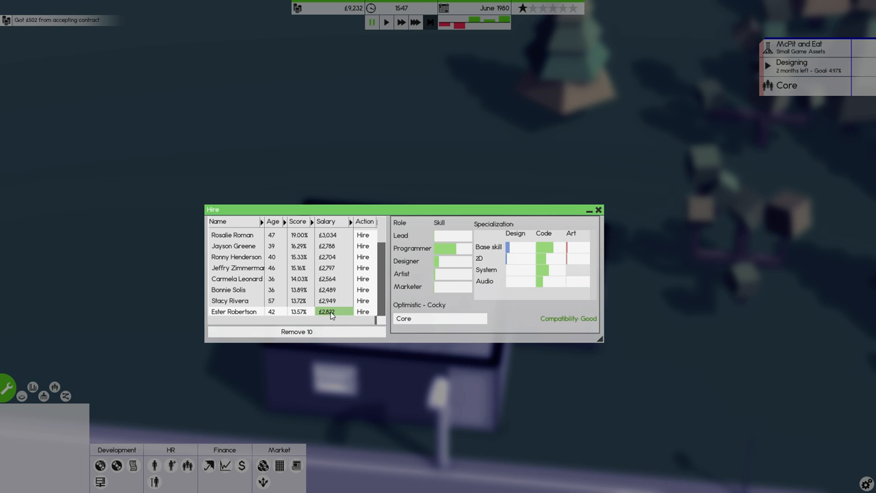
Step: Scroll further down the candidate list and review more applicant profiles
scroll("down", 3)
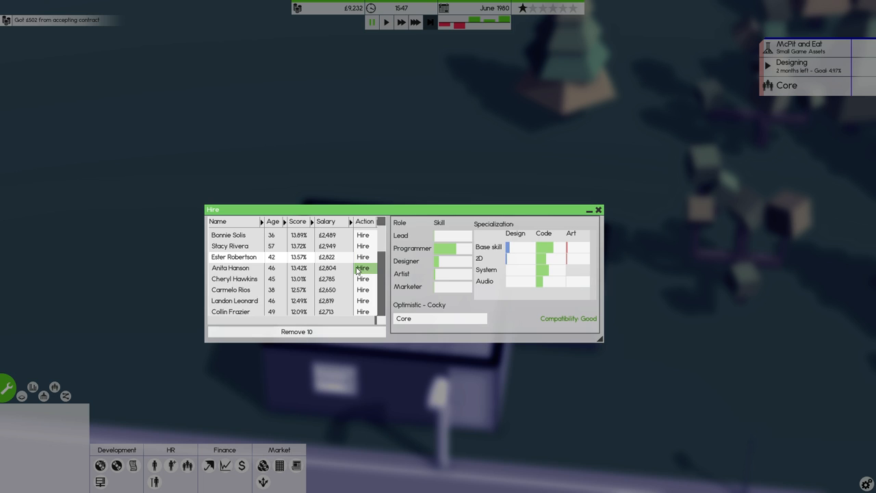
left_click(361, 267)
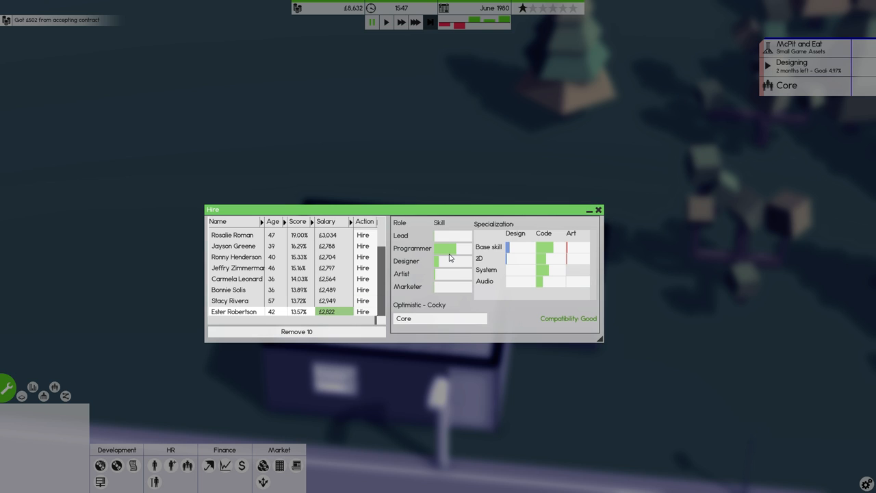
mouse_move(377, 320)
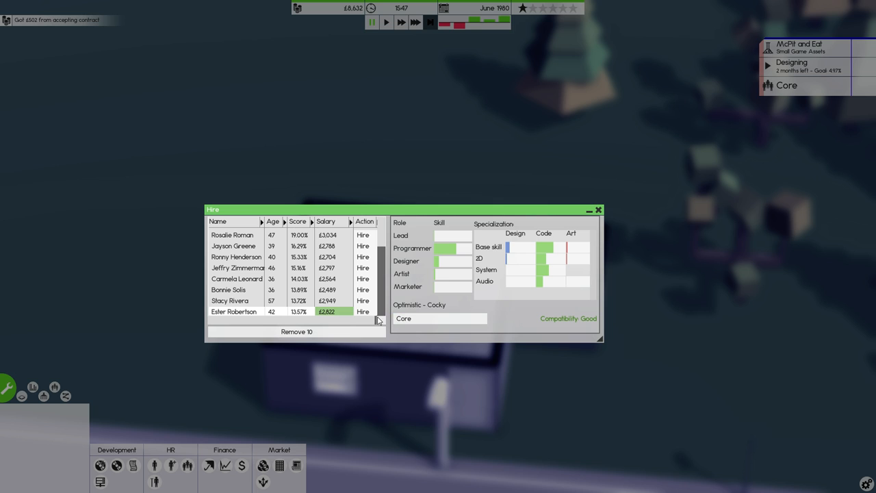
left_click(363, 312)
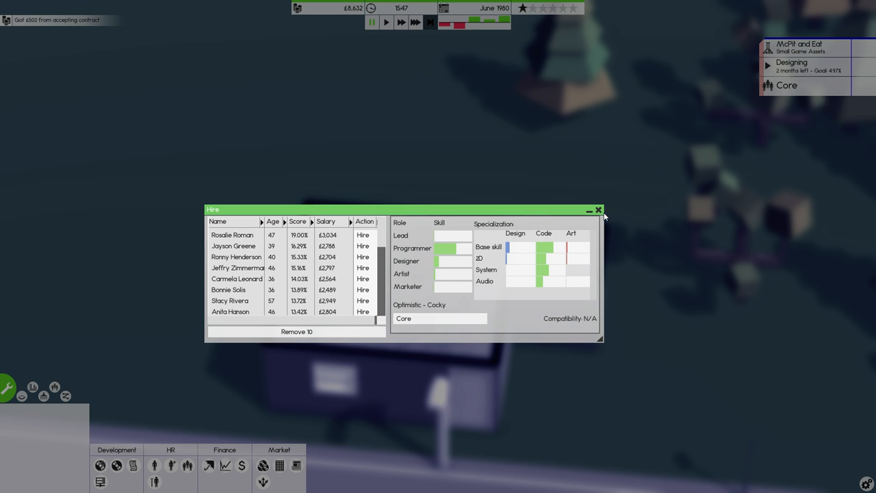
Step: Hire Ester Robertson, accepting her requested wage of about £2,853 in negotiations
left_click(598, 209)
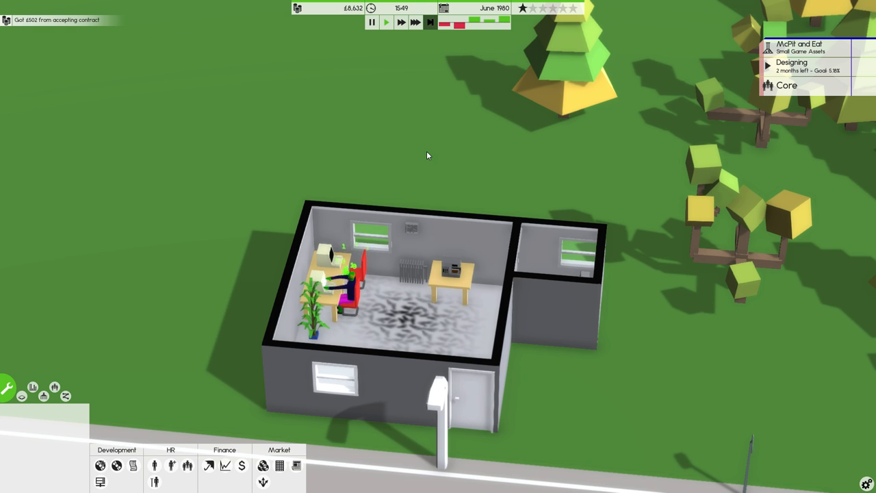
left_click(386, 22)
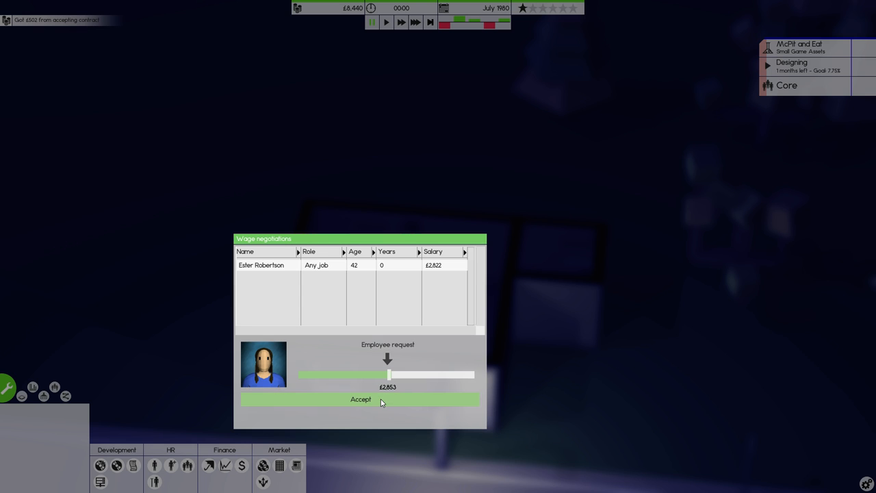
left_click(360, 400)
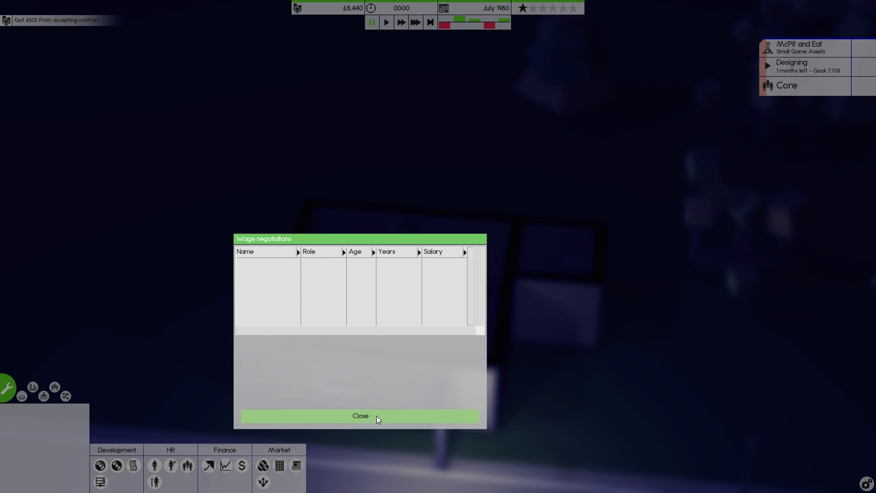
left_click(360, 416)
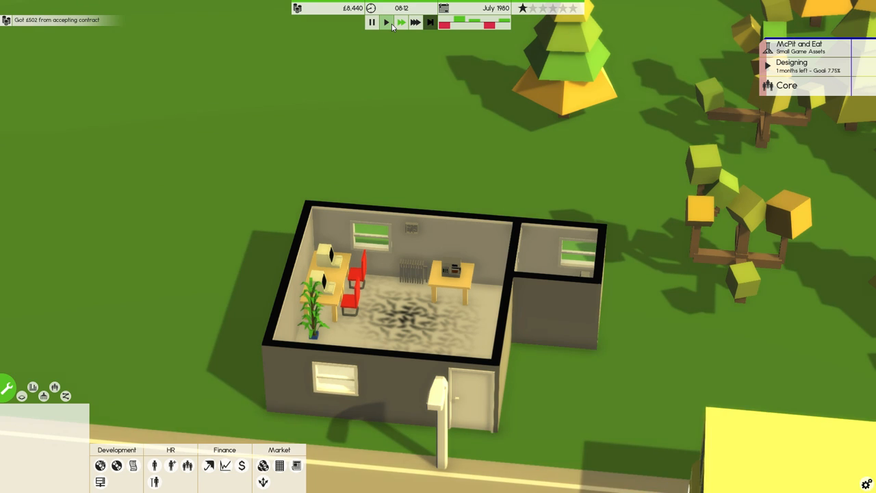
Step: Select Ester Robertson at her chair by the second desk to view her employee info panel
left_click(386, 22)
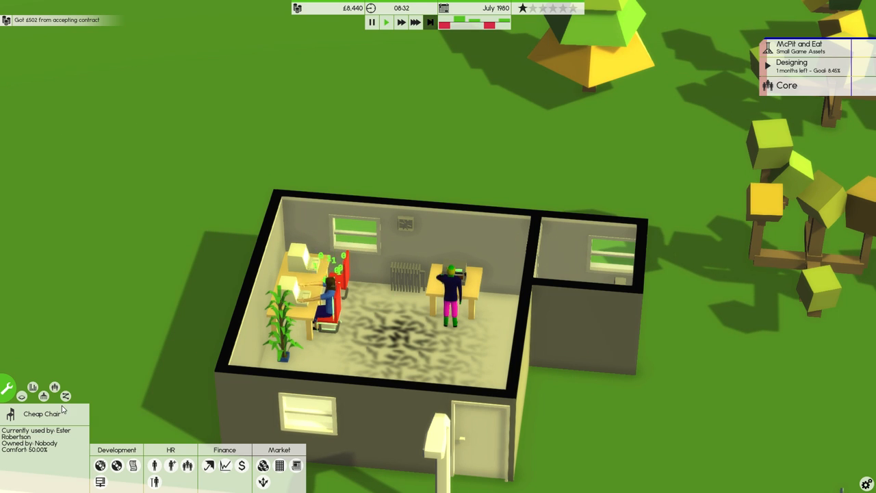
left_click(328, 295)
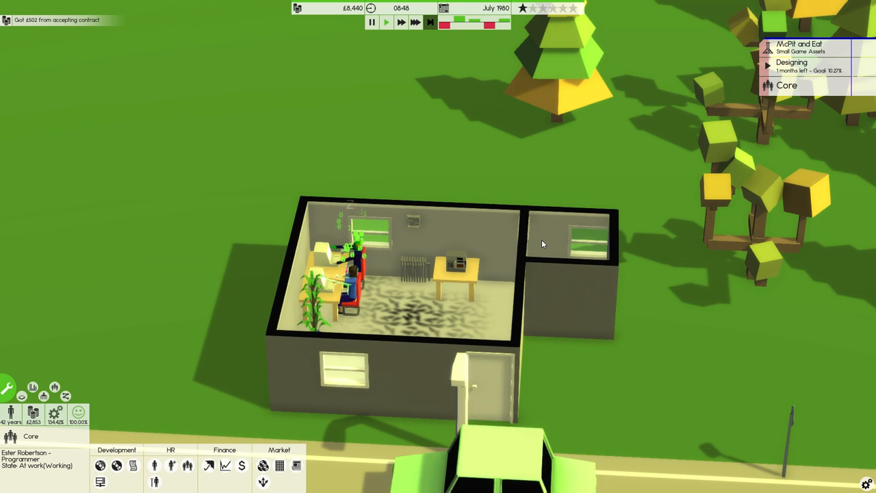
left_click(403, 22)
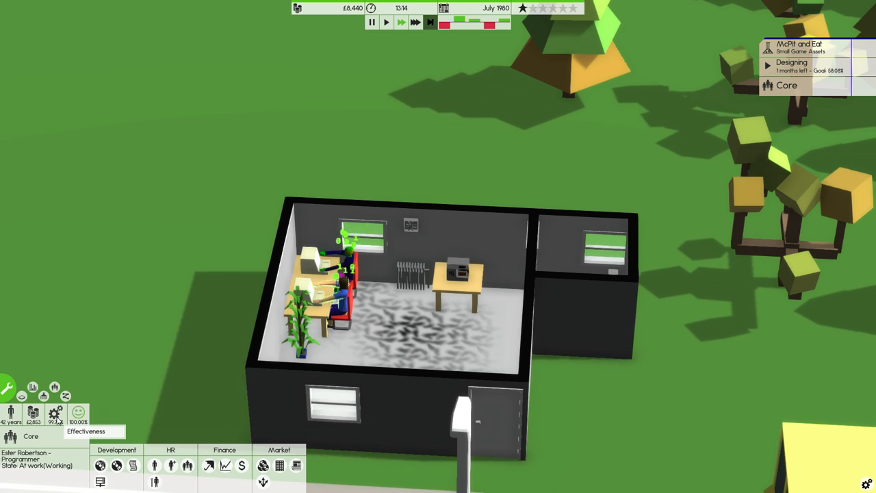
mouse_move(77, 416)
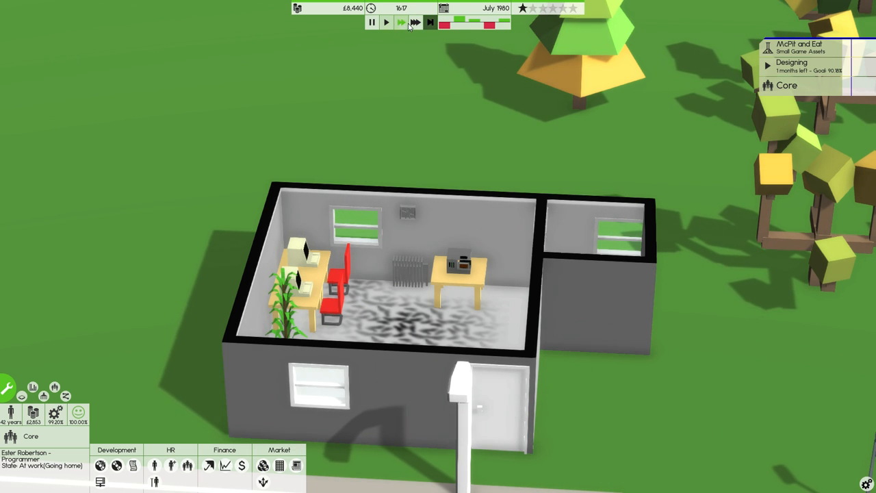
mouse_move(430, 22)
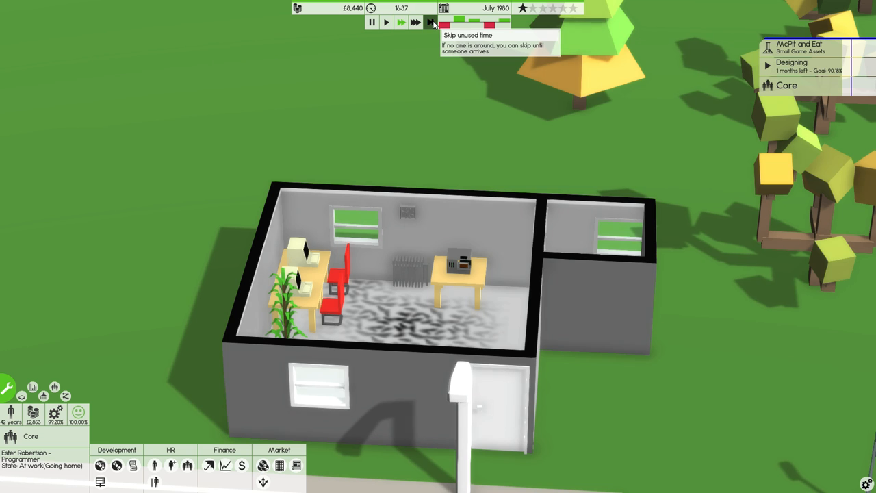
Step: Skip the idle overnight hours, then review the company Finances overview and dismiss it
left_click(791, 63)
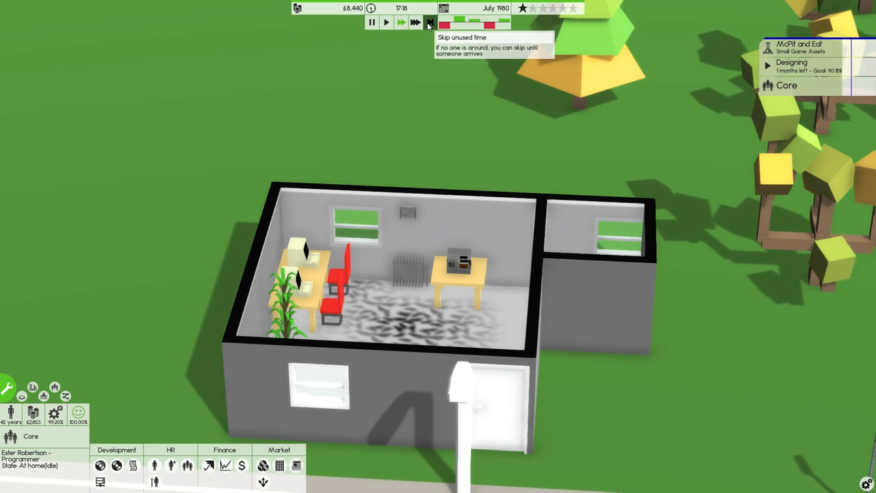
left_click(430, 21)
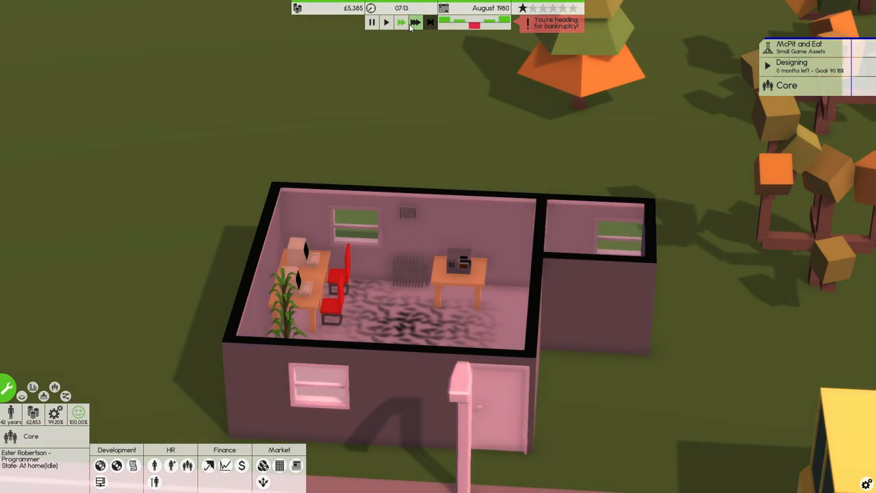
left_click(401, 22)
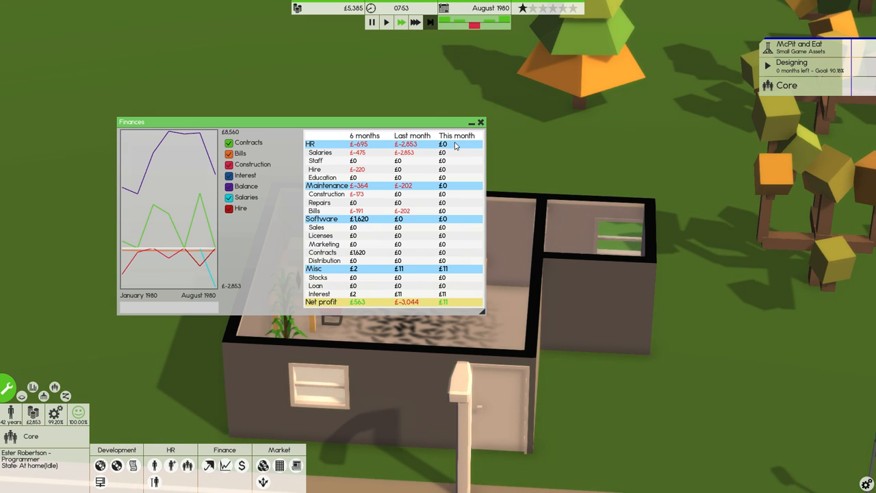
left_click(481, 122)
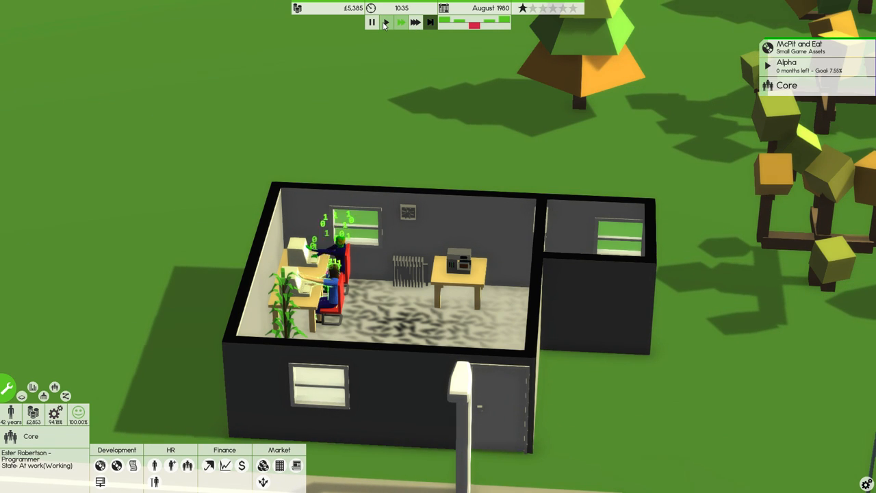
Step: Promote the McPR and Eat contract to Beta and hand it in, raising funds to about £7,267
left_click(785, 85)
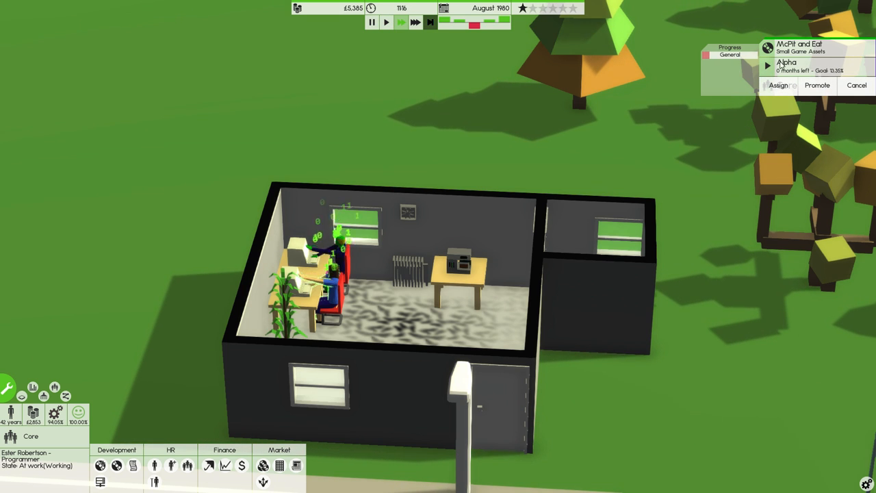
left_click(779, 84)
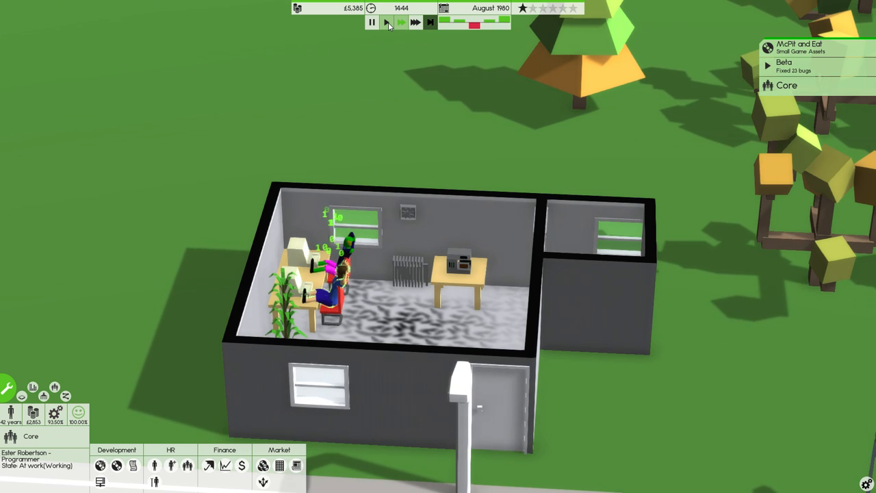
left_click(372, 22)
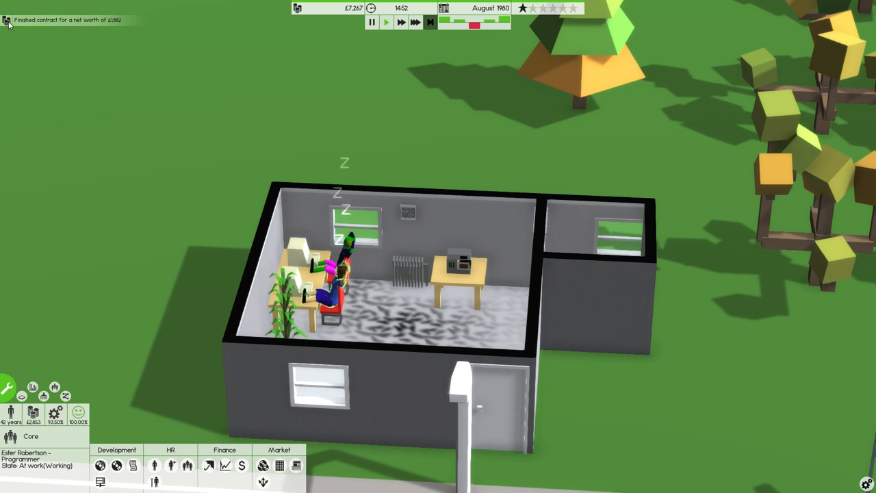
mouse_move(134, 466)
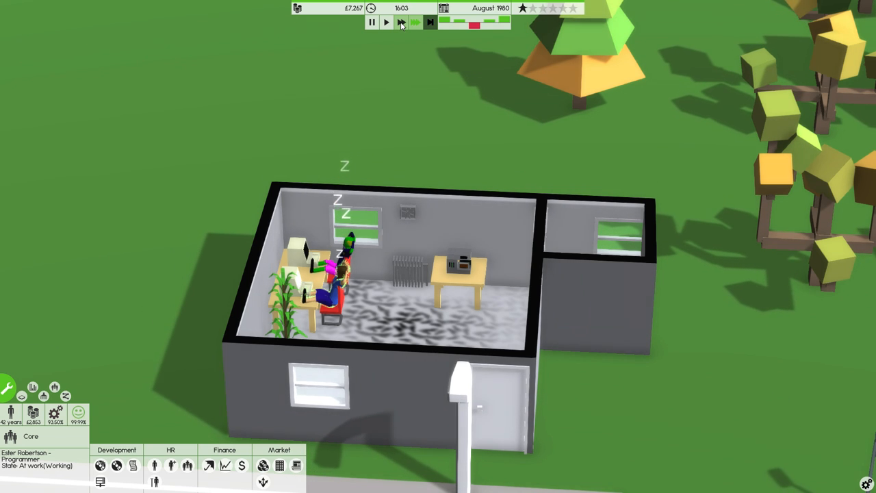
Step: Skip idle hours, then accept The CowFat Carrot's three-month Logistics Application from Contract work
left_click(400, 22)
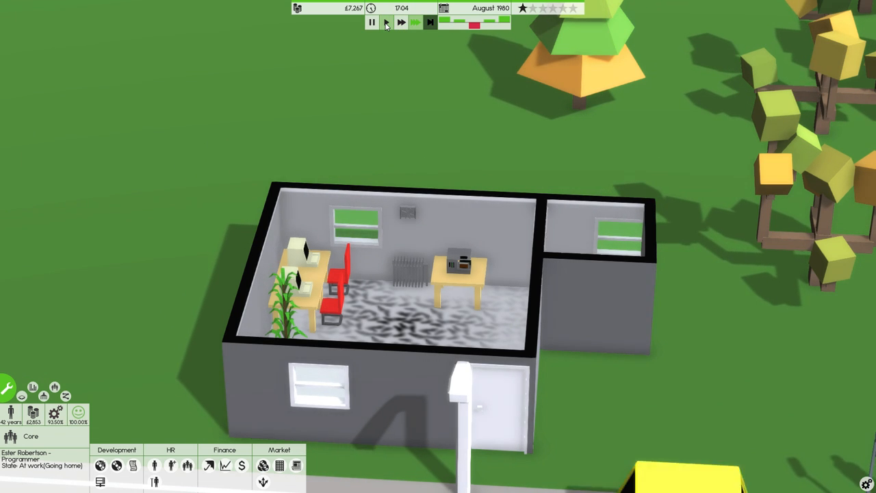
left_click(430, 22)
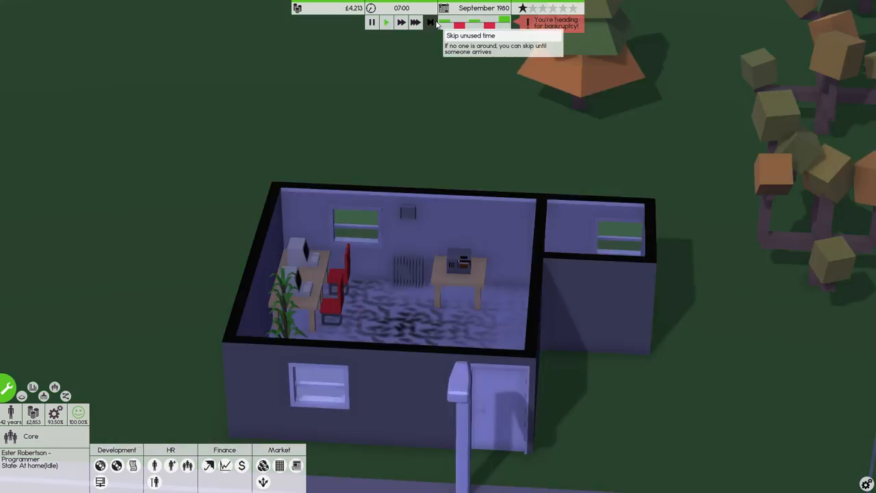
left_click(135, 465)
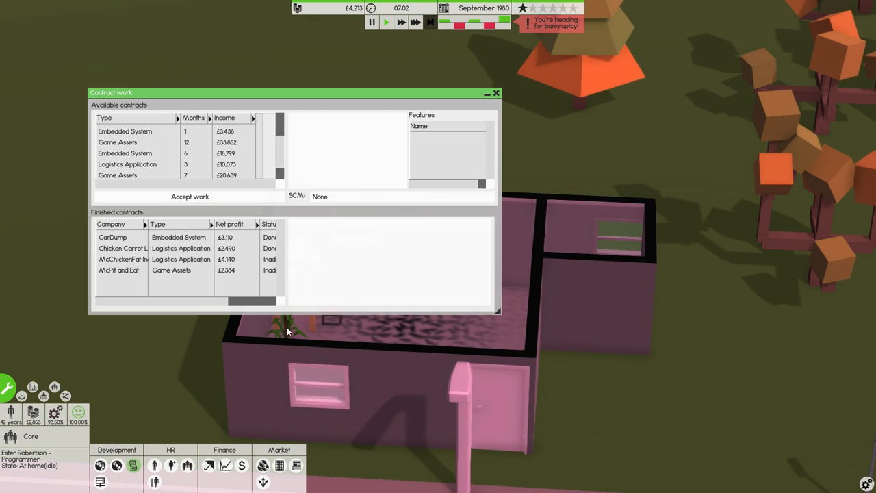
left_click(157, 132)
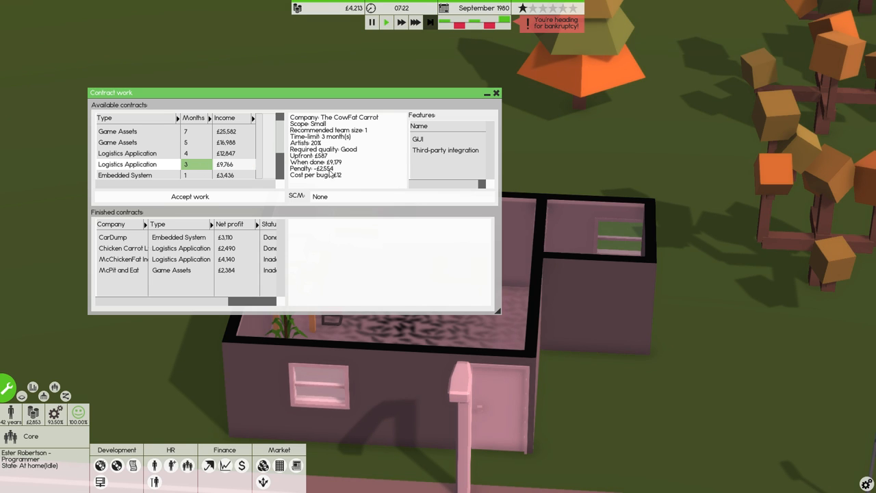
mouse_move(229, 205)
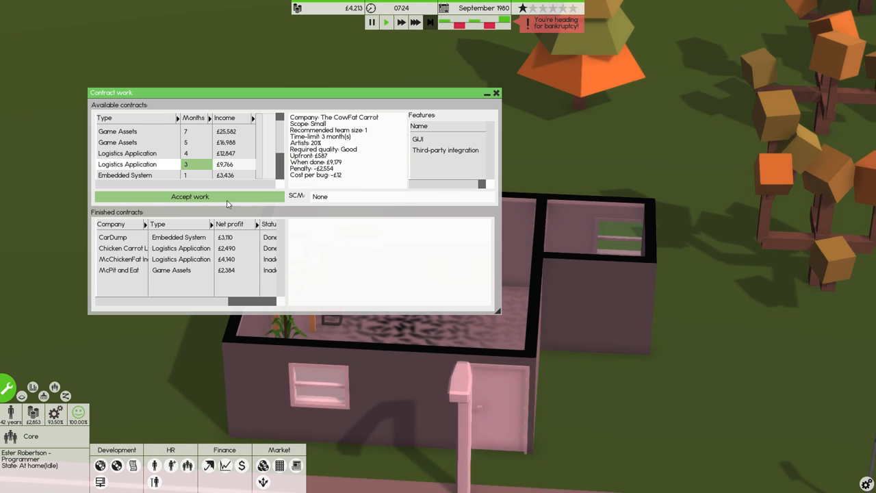
left_click(188, 197)
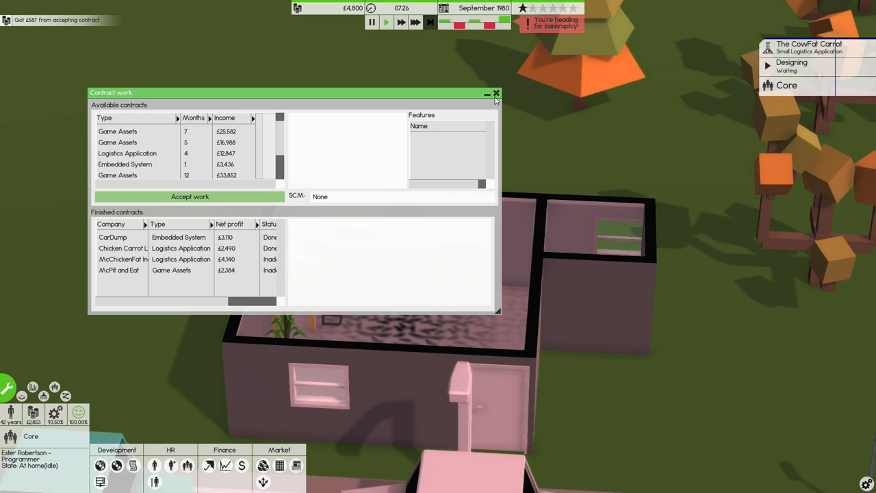
left_click(495, 93)
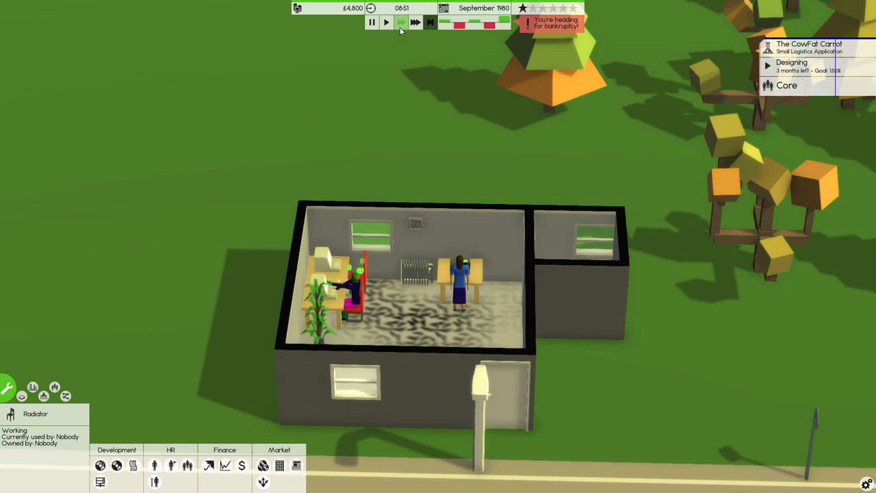
Step: Wait for Ester Robertson to reach her desk and select her to check her details
left_click(401, 22)
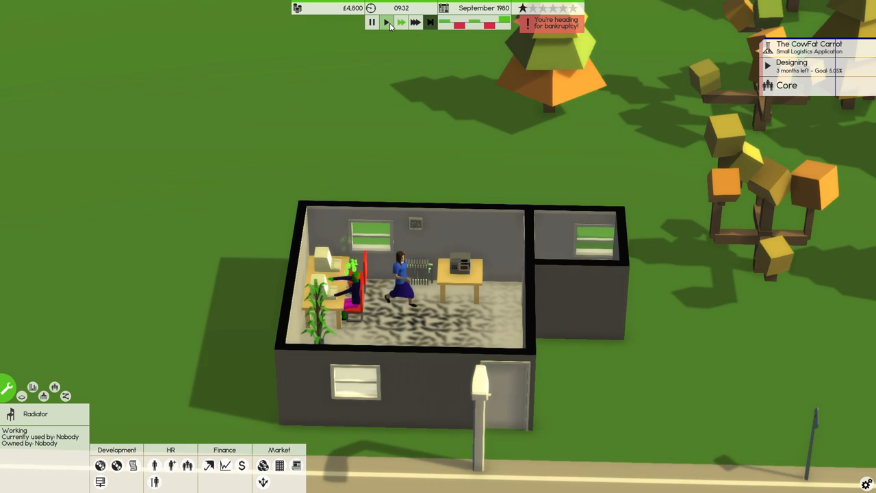
left_click(403, 22)
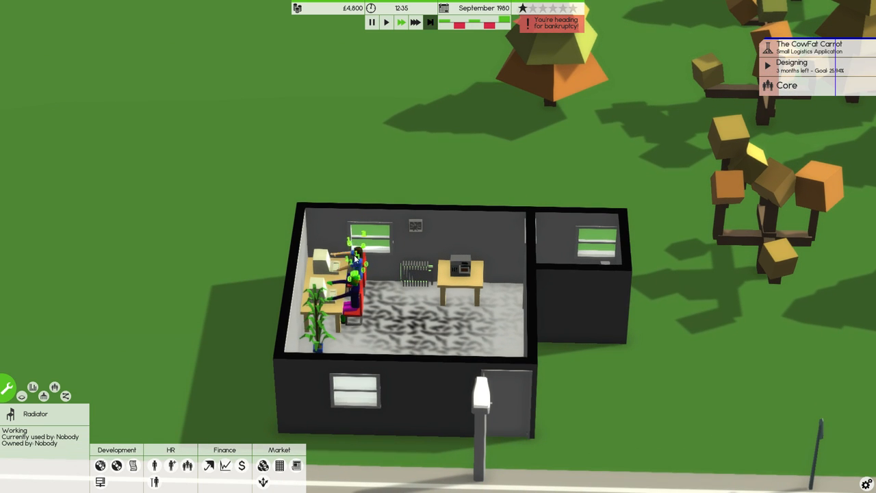
left_click(353, 267)
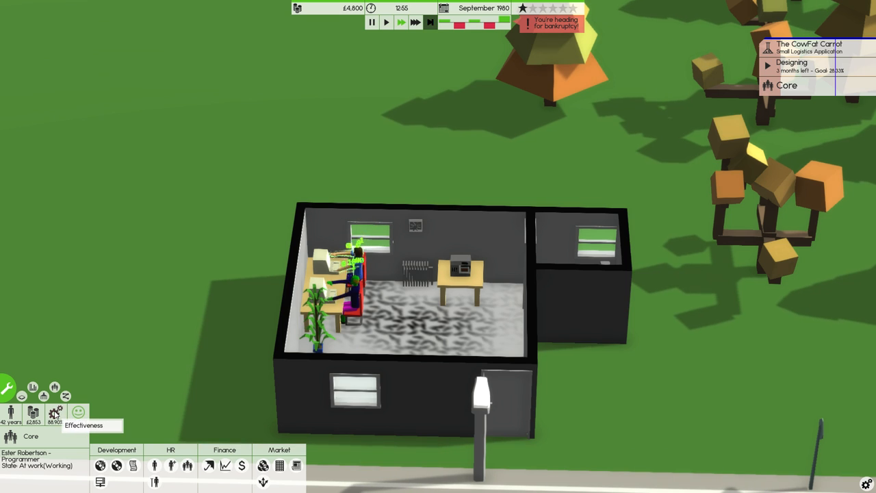